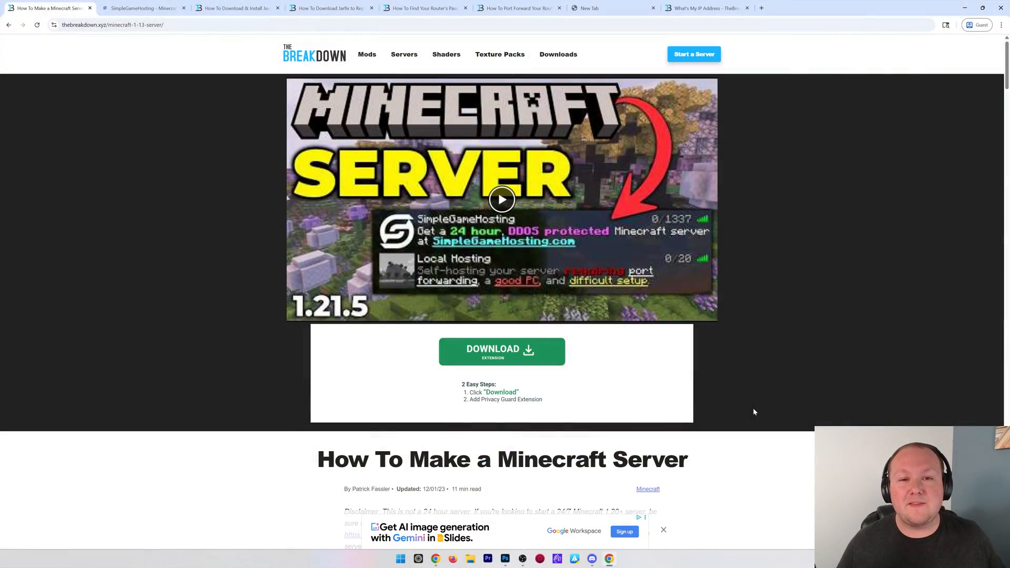
pyautogui.moveTo(732, 431)
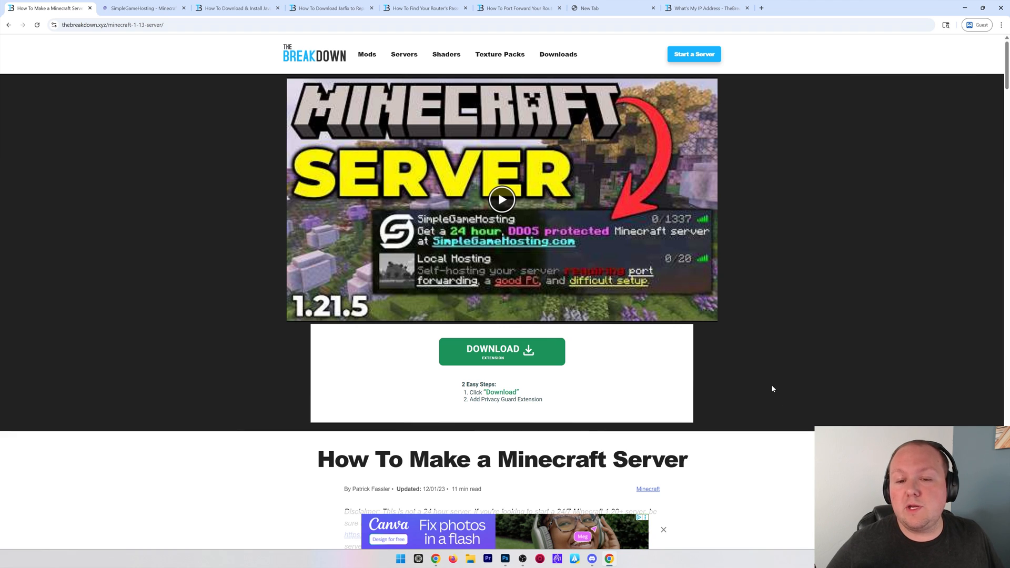
# - Start downloading the minecraft_server.1.21.6 server, offered as server.jar in Downloads
pyautogui.scroll(-3)
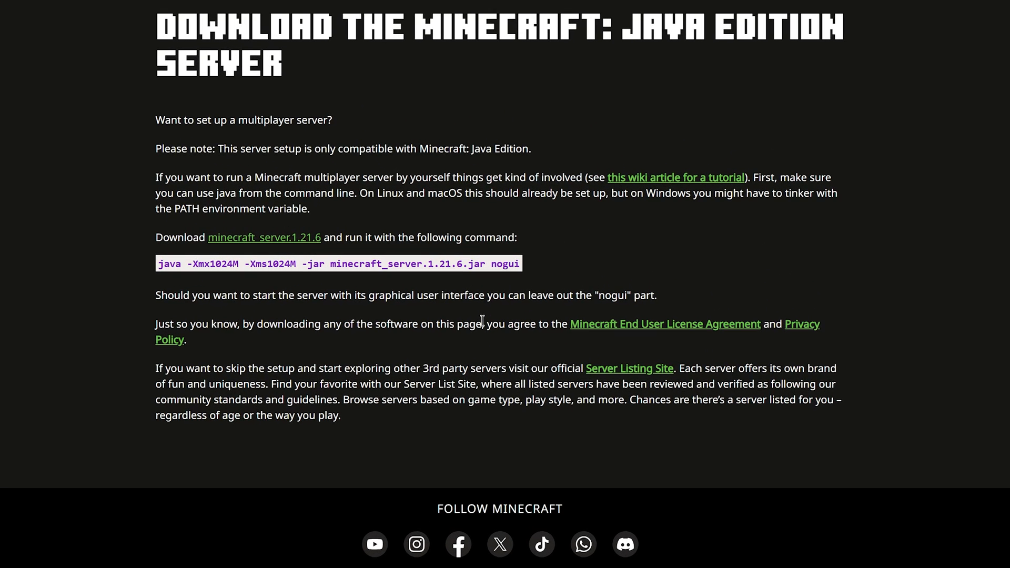
pyautogui.moveTo(335, 220)
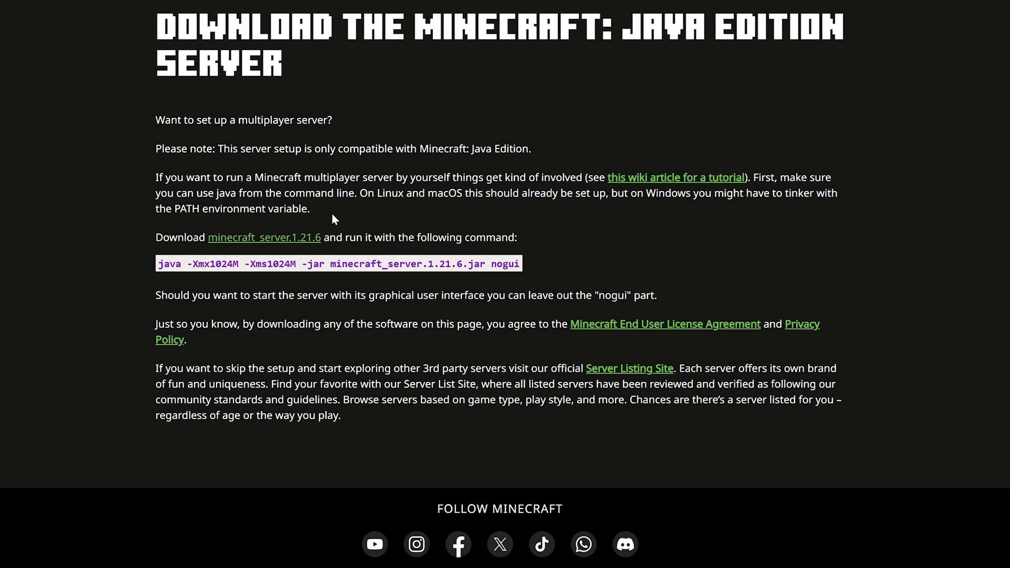
pyautogui.moveTo(286, 246)
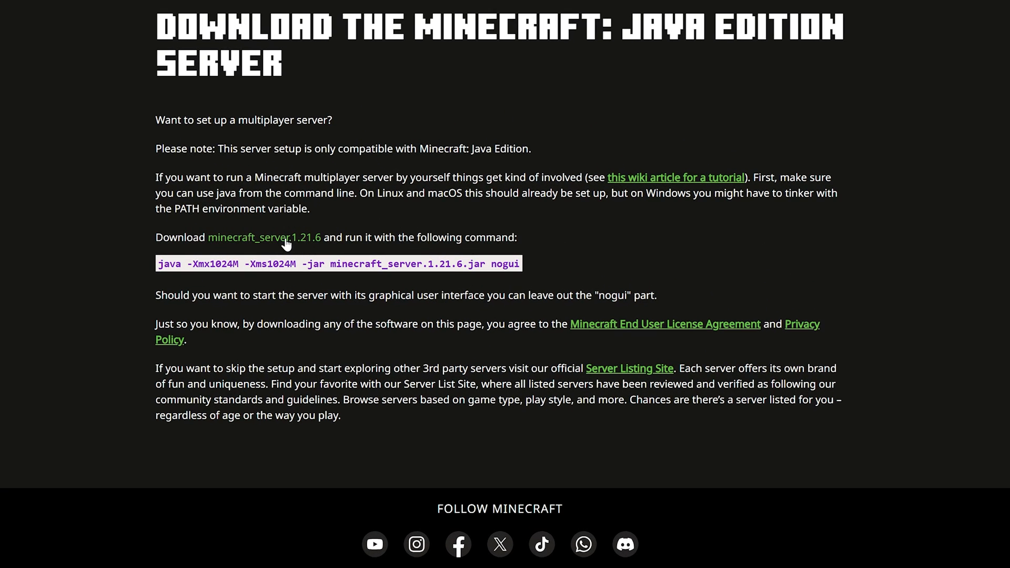
pyautogui.moveTo(298, 249)
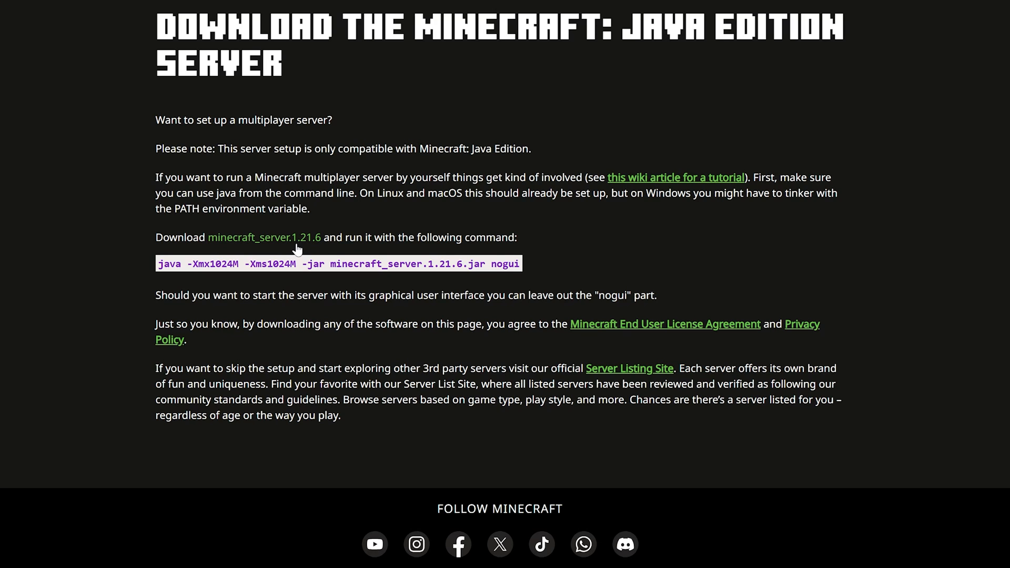
pyautogui.click(264, 237)
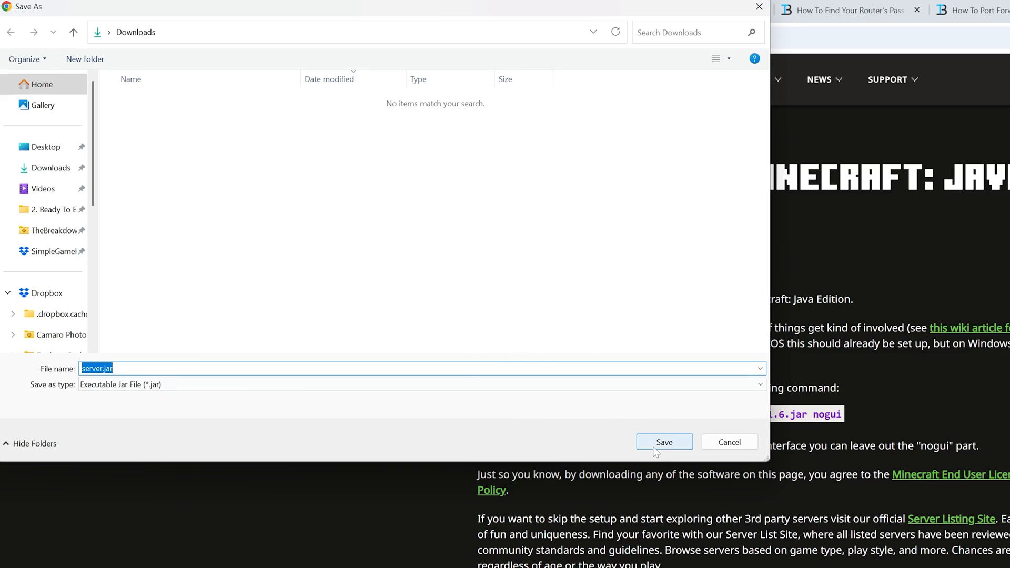
# - Save server.jar to the Downloads folder
pyautogui.click(665, 442)
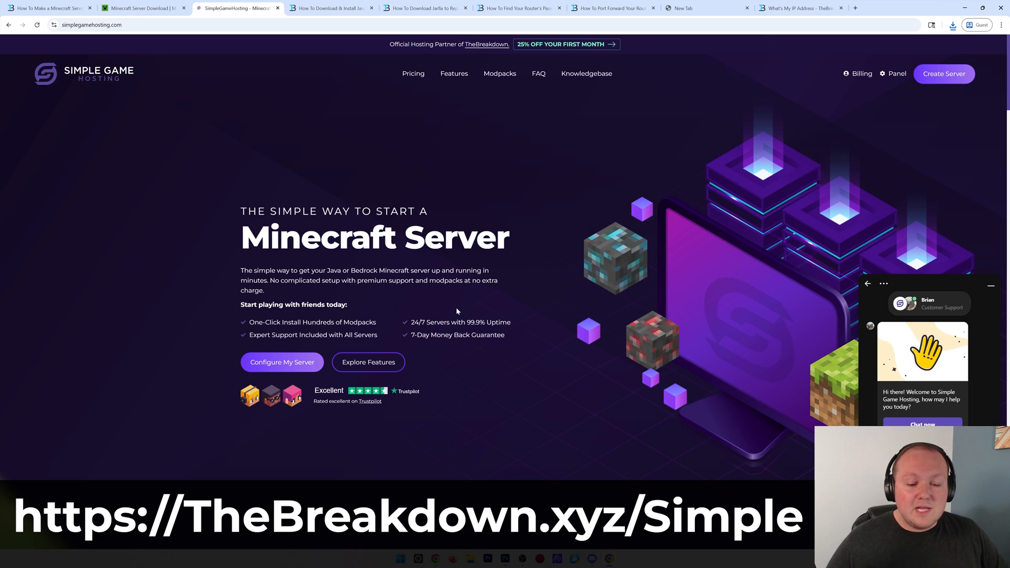
pyautogui.moveTo(436, 291)
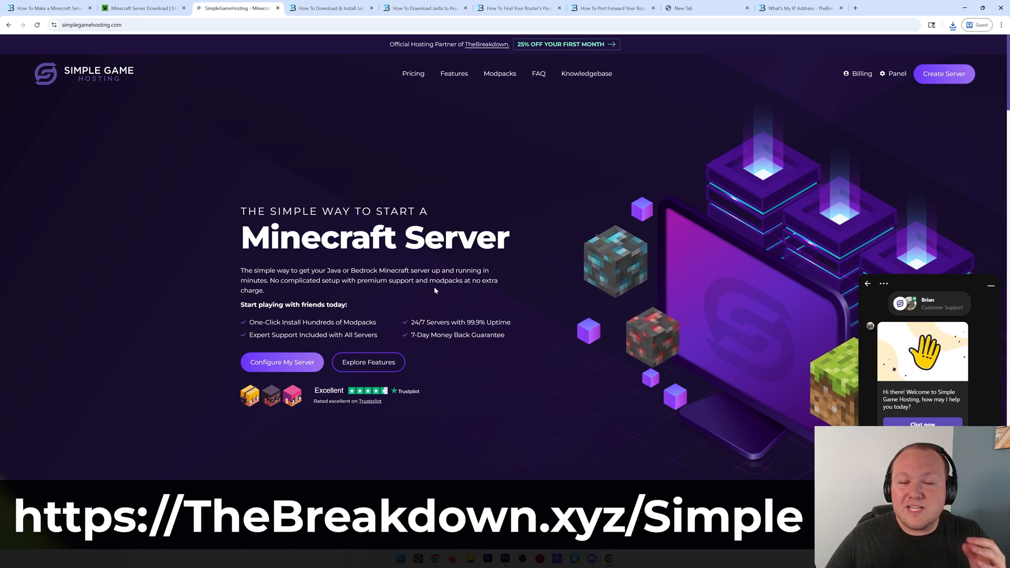
pyautogui.moveTo(423, 286)
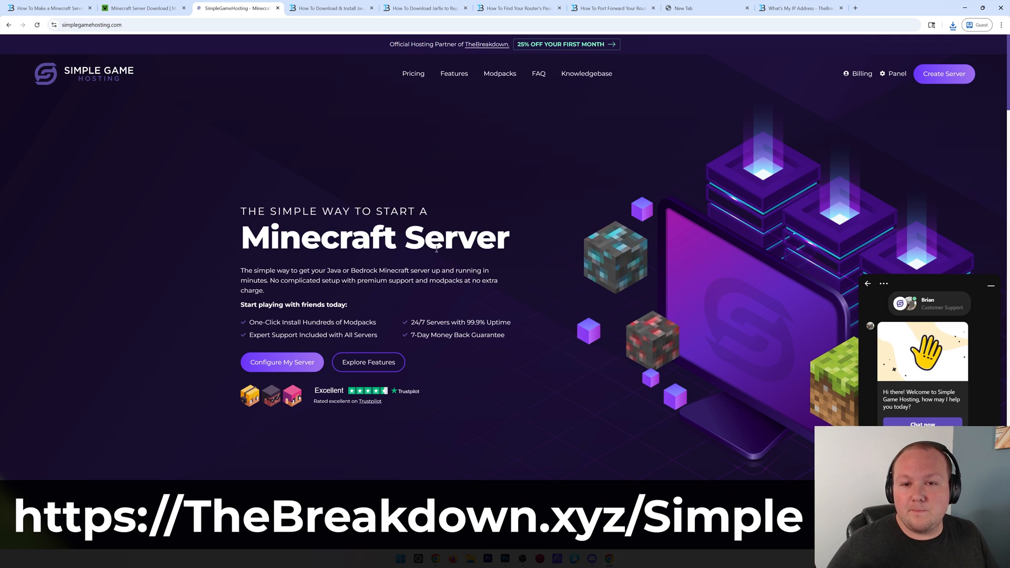
# - Move server.jar from Downloads into the Minecraft Server folder and run it
pyautogui.click(335, 10)
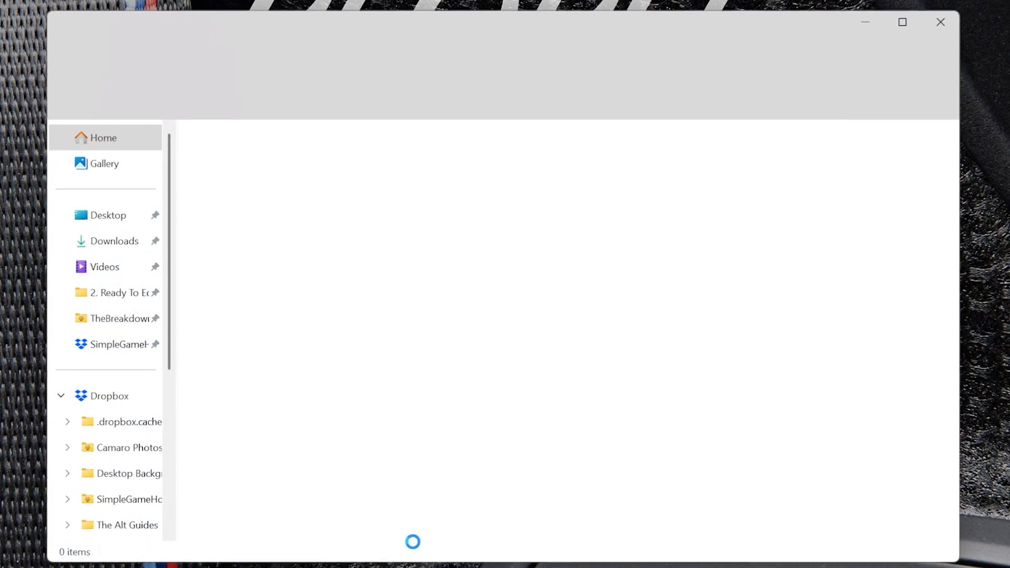
pyautogui.click(114, 241)
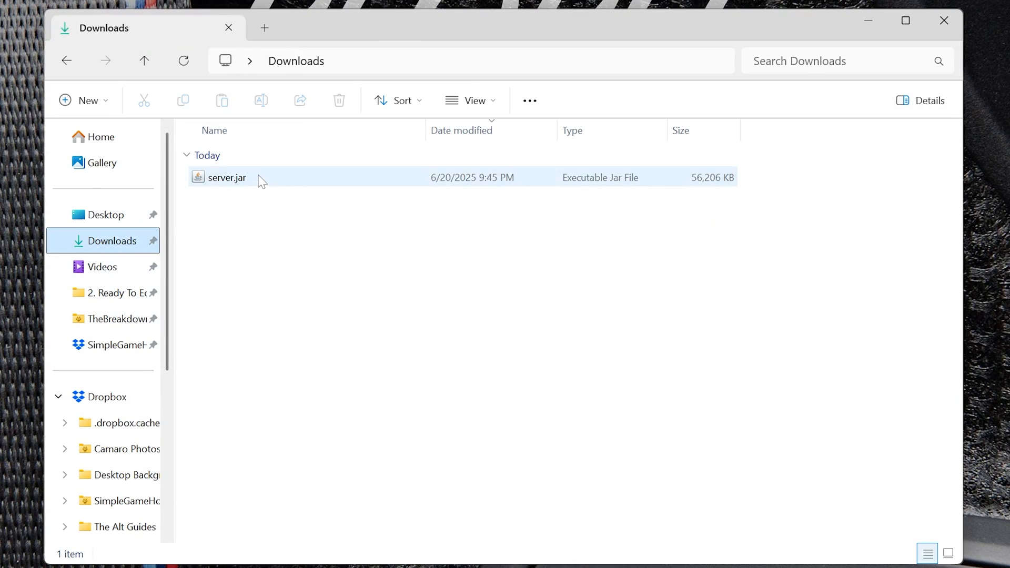
pyautogui.click(225, 178)
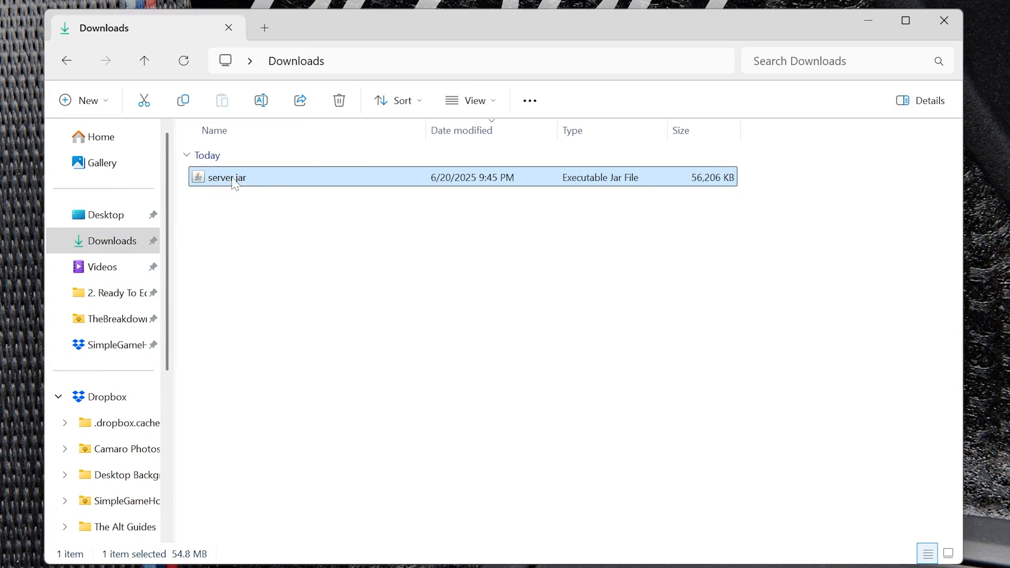
pyautogui.moveTo(226, 177); pyautogui.dragTo(290, 193)
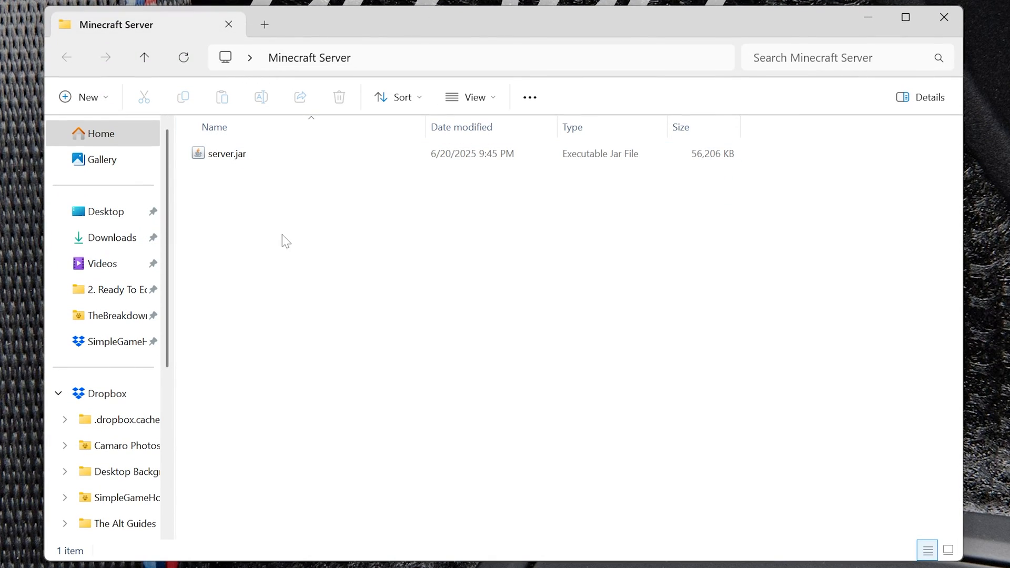
pyautogui.click(226, 153)
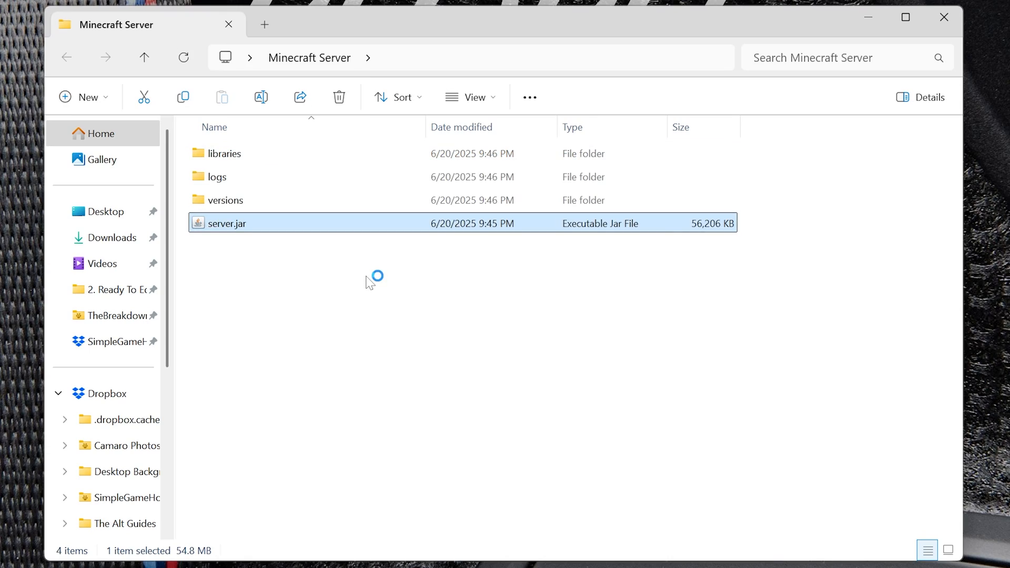
pyautogui.moveTo(361, 304)
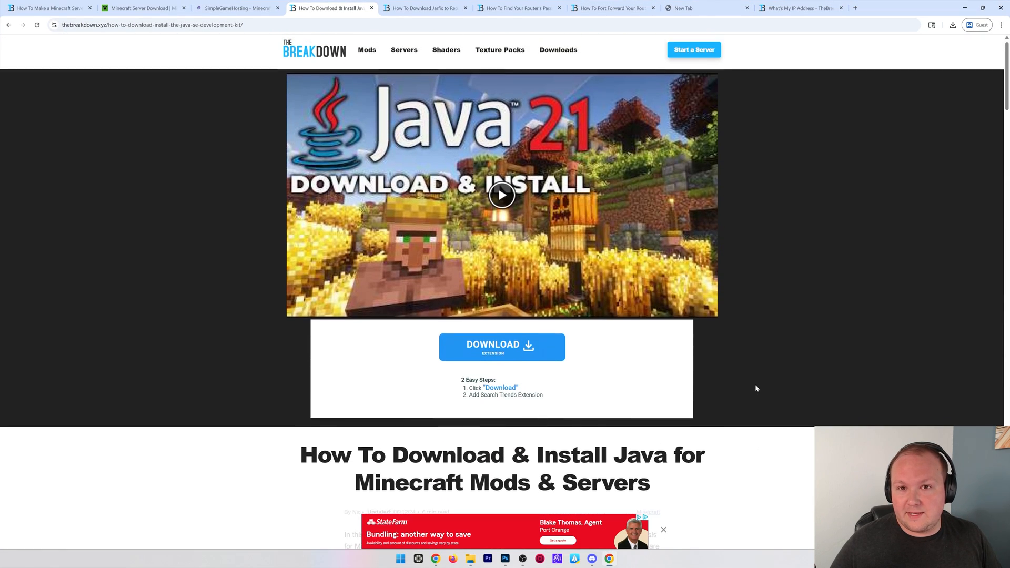
# - View the Jarfix guide, then return to the Minecraft Server folder showing eula.txt
pyautogui.click(423, 9)
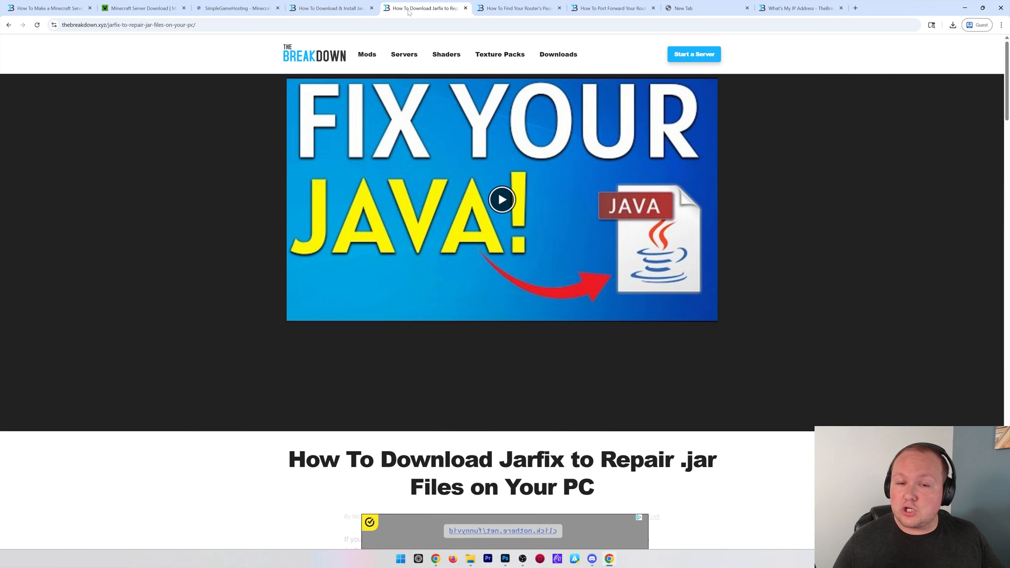
pyautogui.click(518, 7)
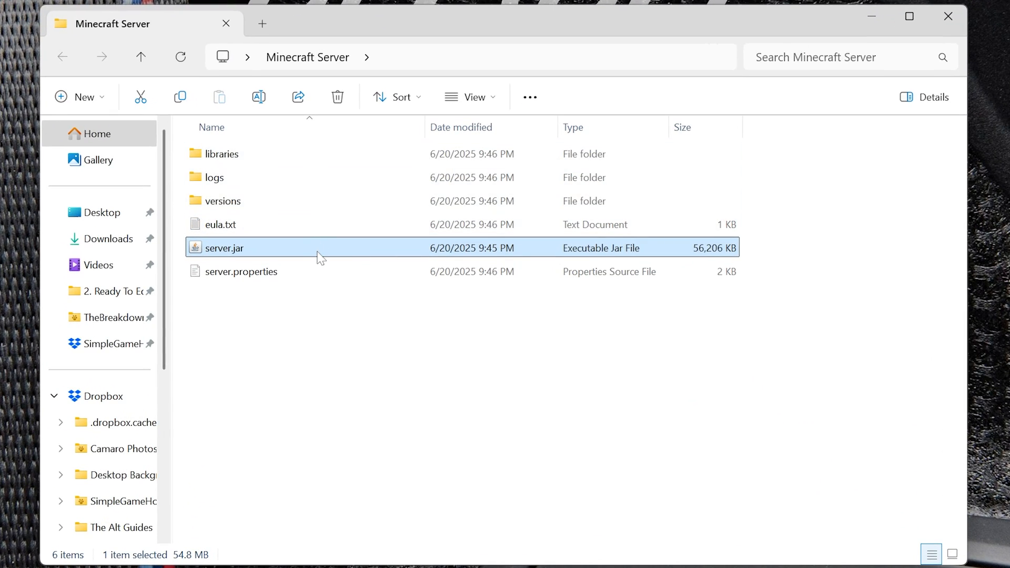
# - Open eula.txt in Notepad and change eula=false to true
pyautogui.click(220, 224)
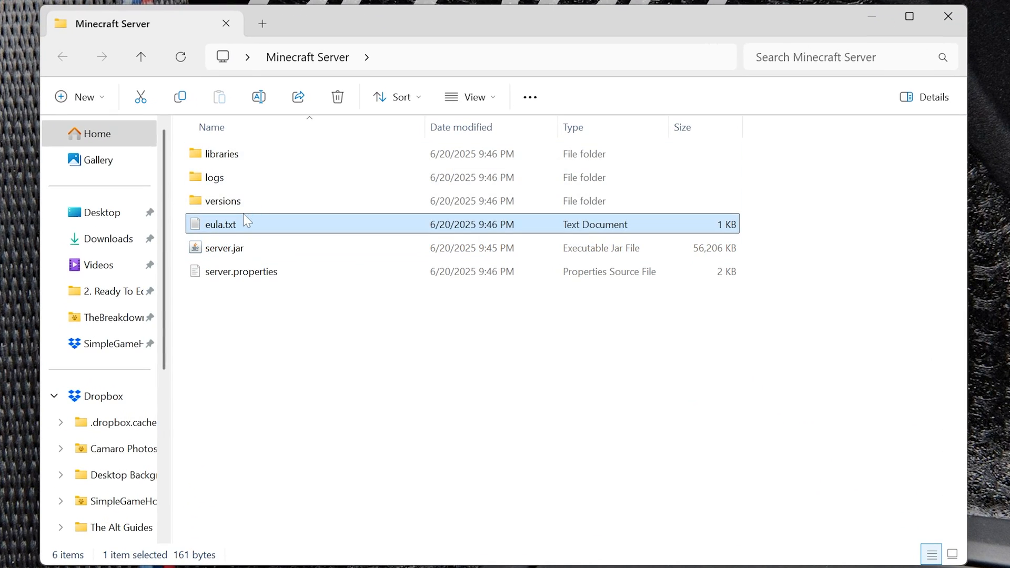
pyautogui.doubleClick(219, 224)
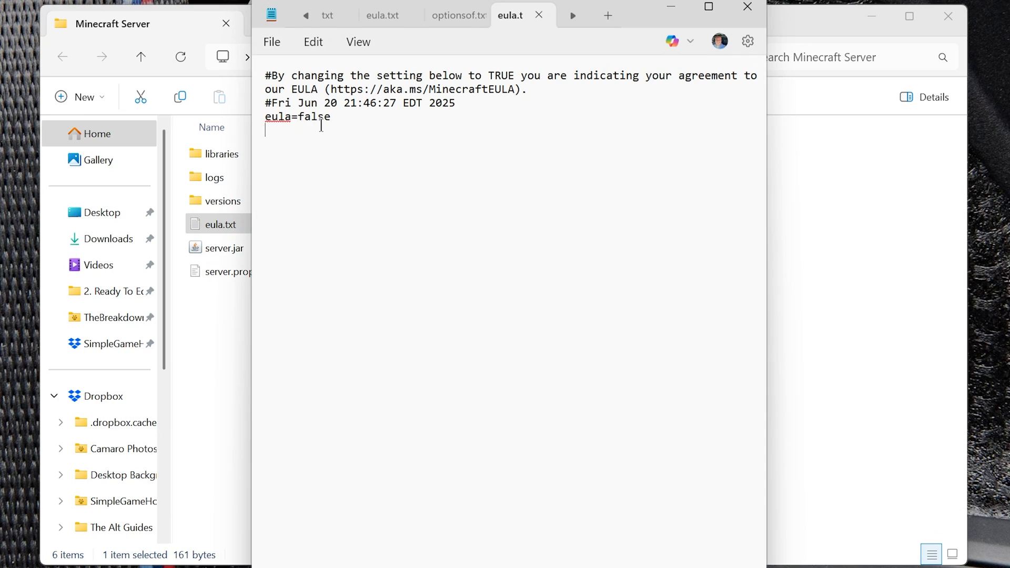
pyautogui.doubleClick(312, 116)
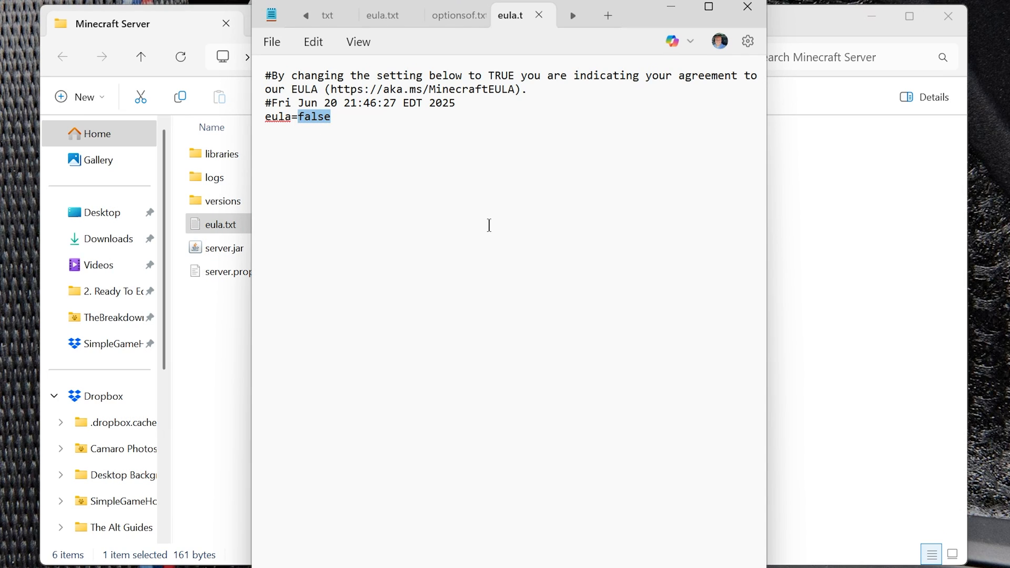
pyautogui.write('true')
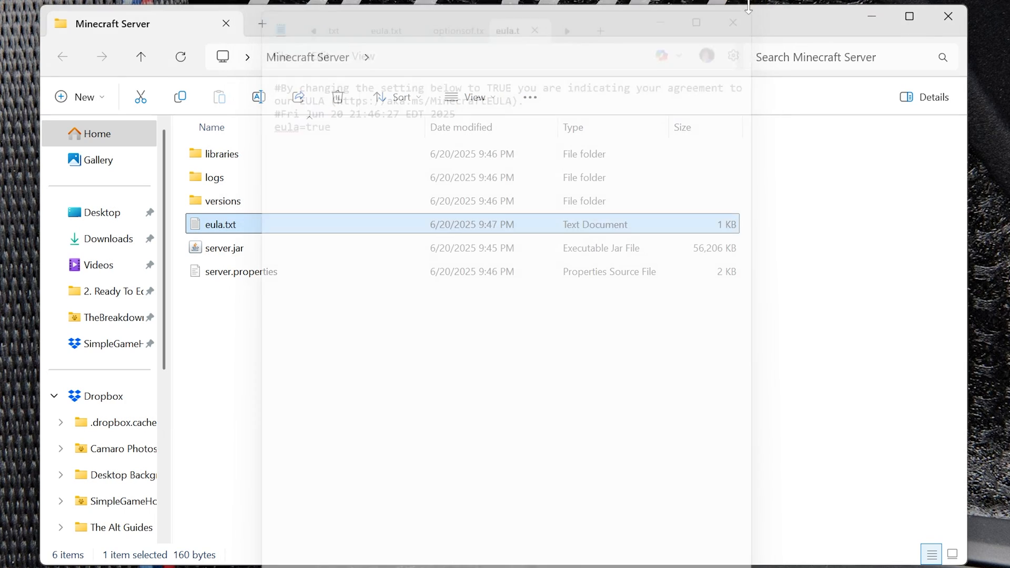
# - Relaunch server.jar from the Minecraft Server folder with the EULA accepted
pyautogui.click(224, 248)
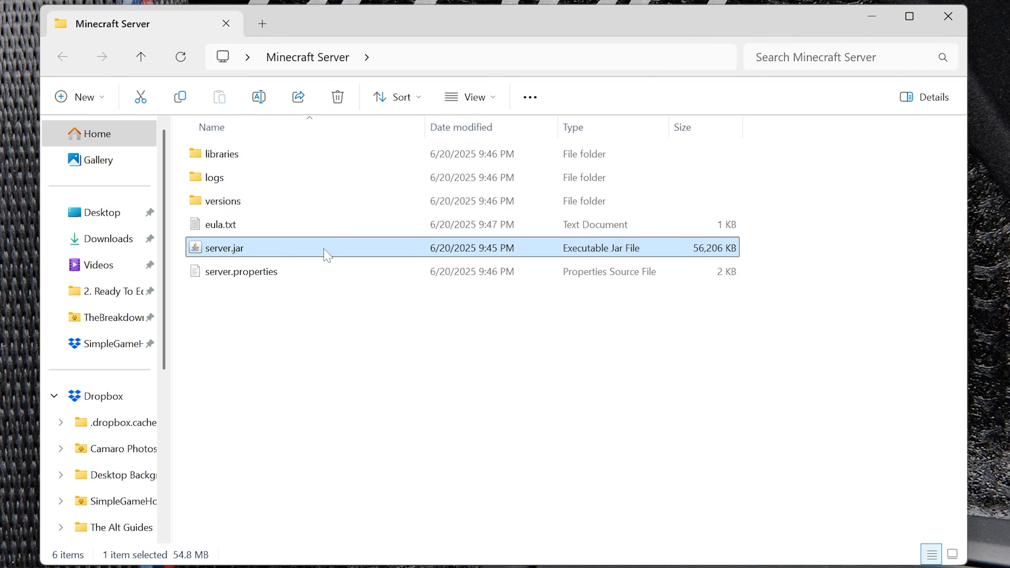
pyautogui.doubleClick(228, 248)
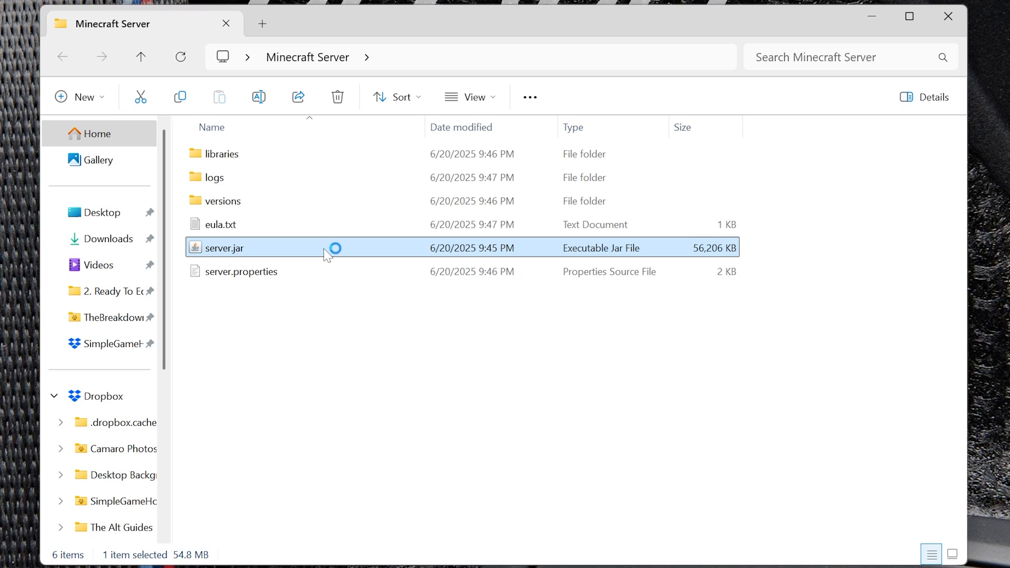
pyautogui.moveTo(330, 248)
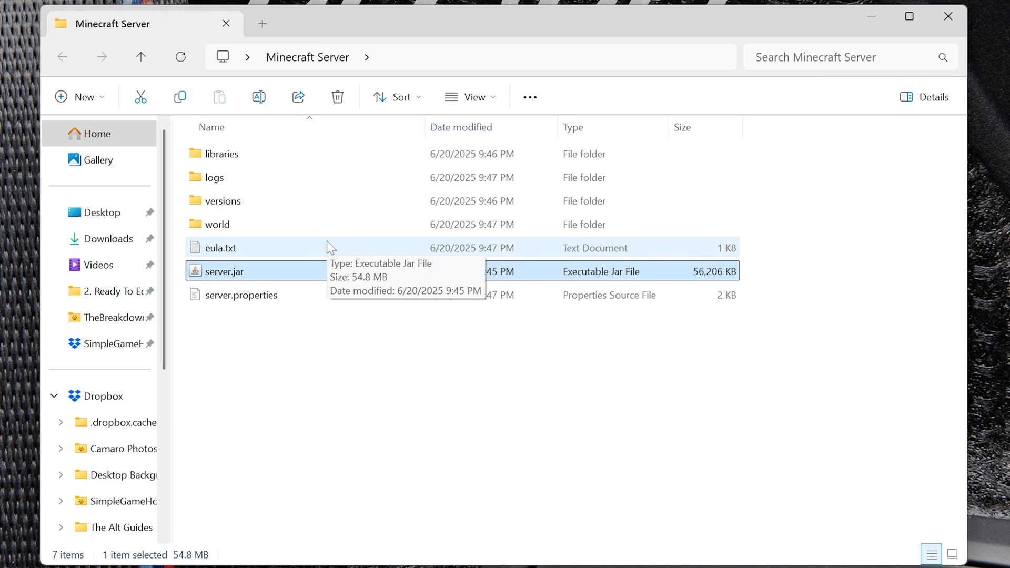
pyautogui.doubleClick(222, 271)
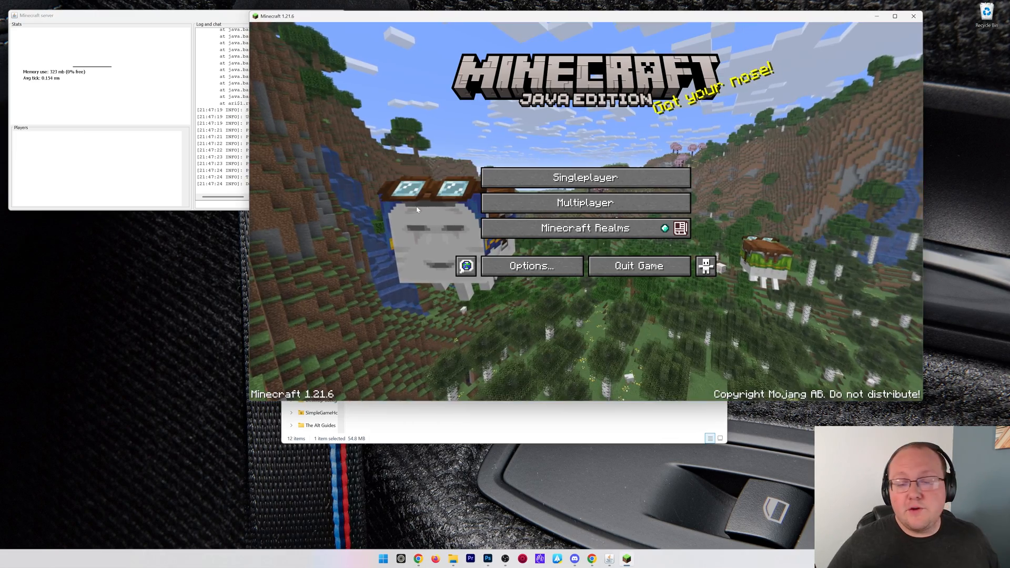
# - Add a multiplayer server entry 'Local Connection' with address localhost
pyautogui.click(586, 203)
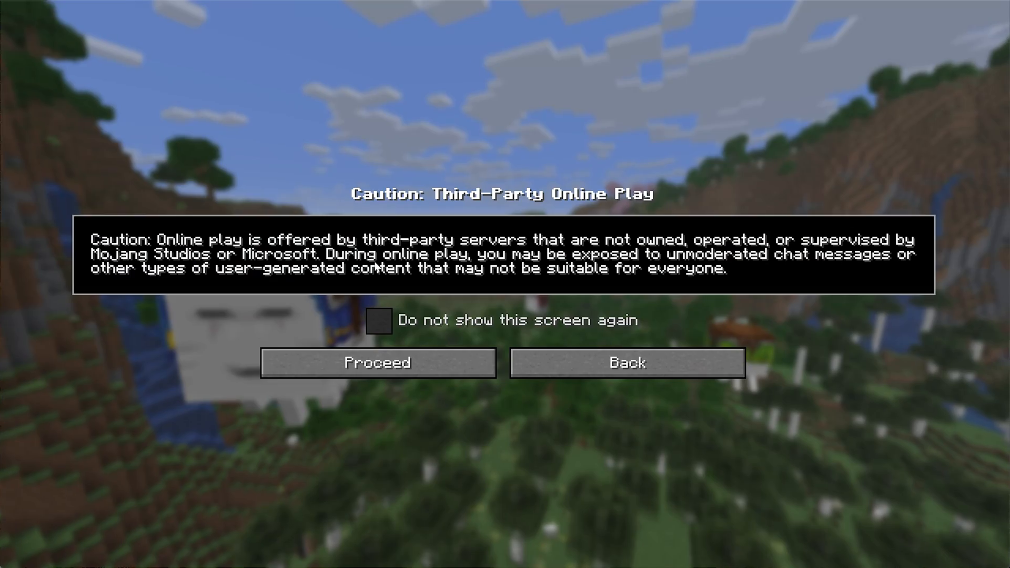
pyautogui.click(377, 362)
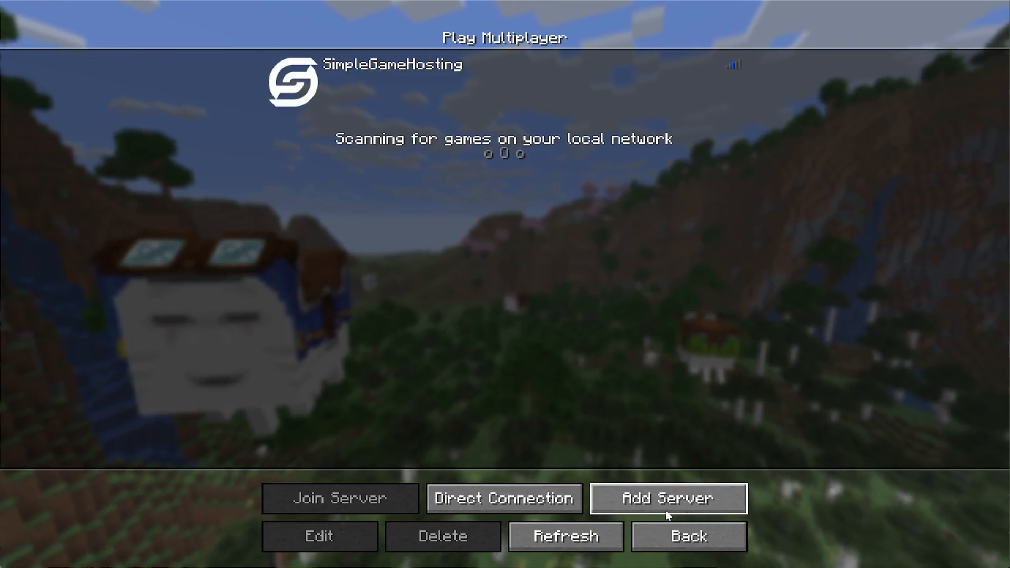
pyautogui.click(671, 499)
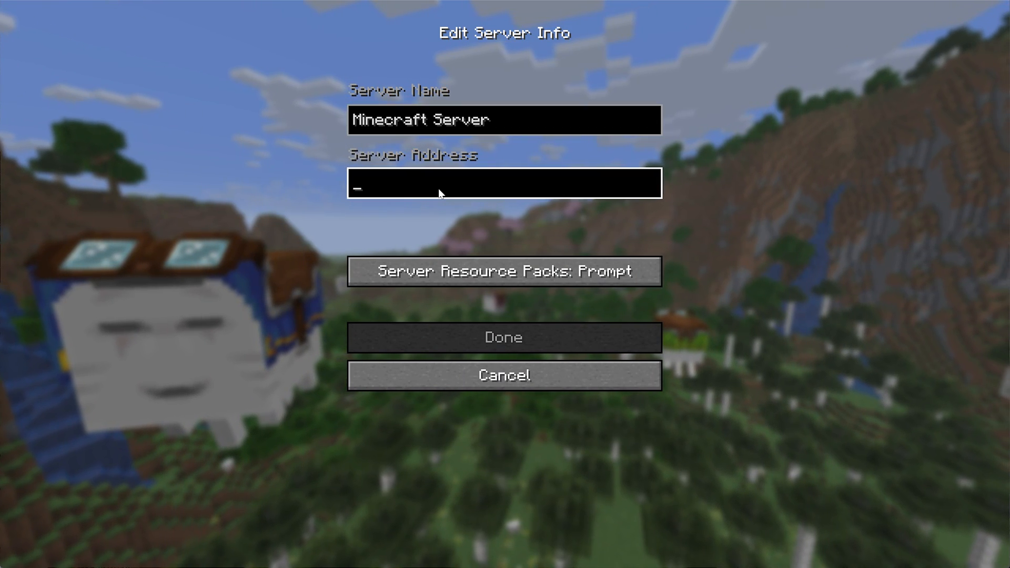
pyautogui.write('localhost')
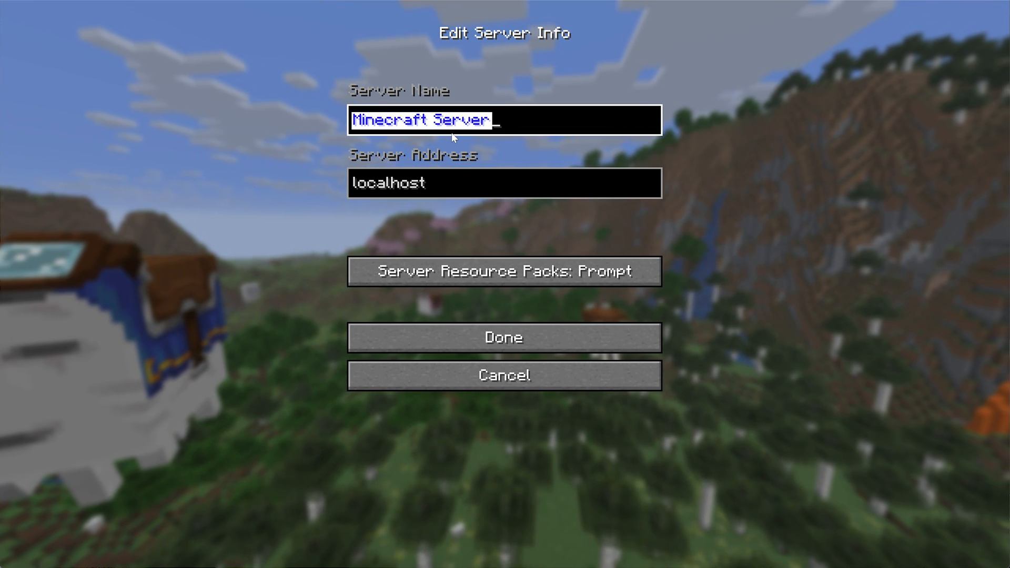
pyautogui.write('Local')
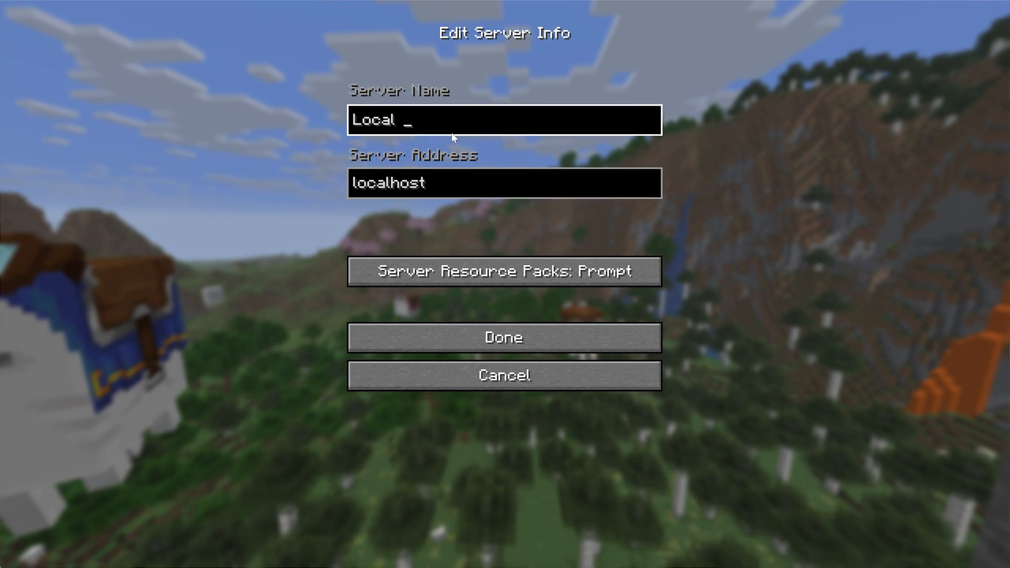
pyautogui.write('Connection')
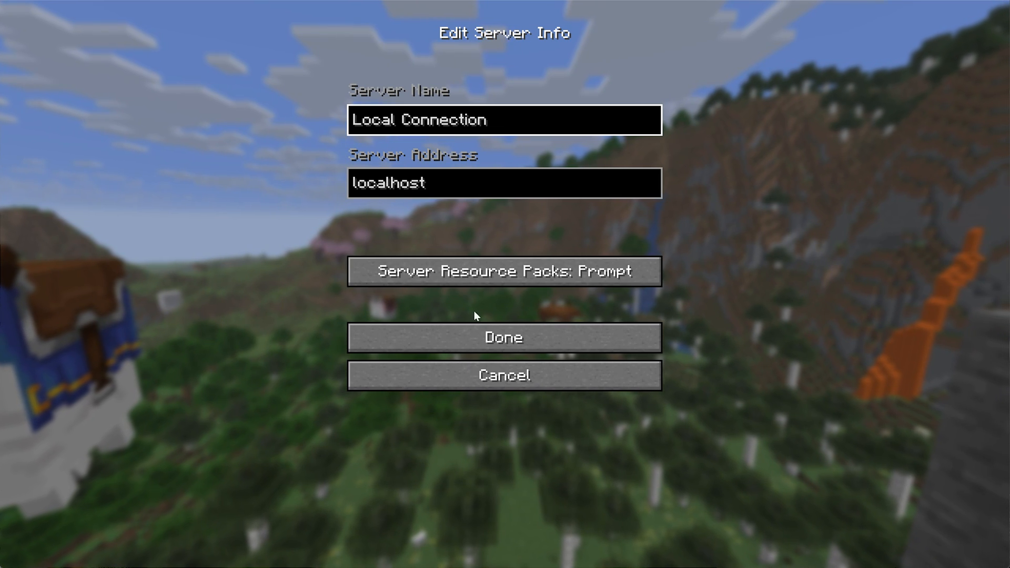
pyautogui.click(504, 337)
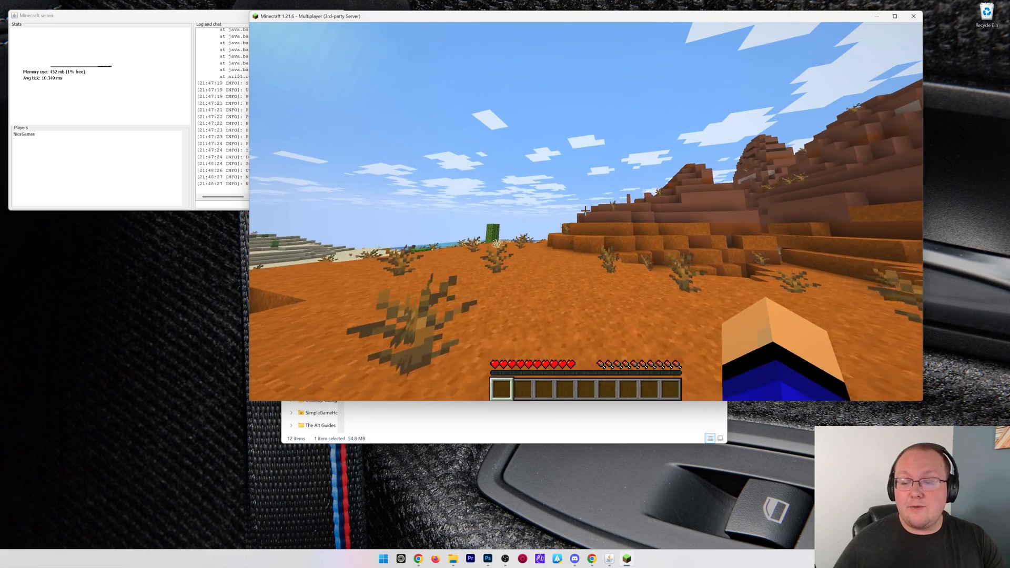
pyautogui.moveTo(585, 211)
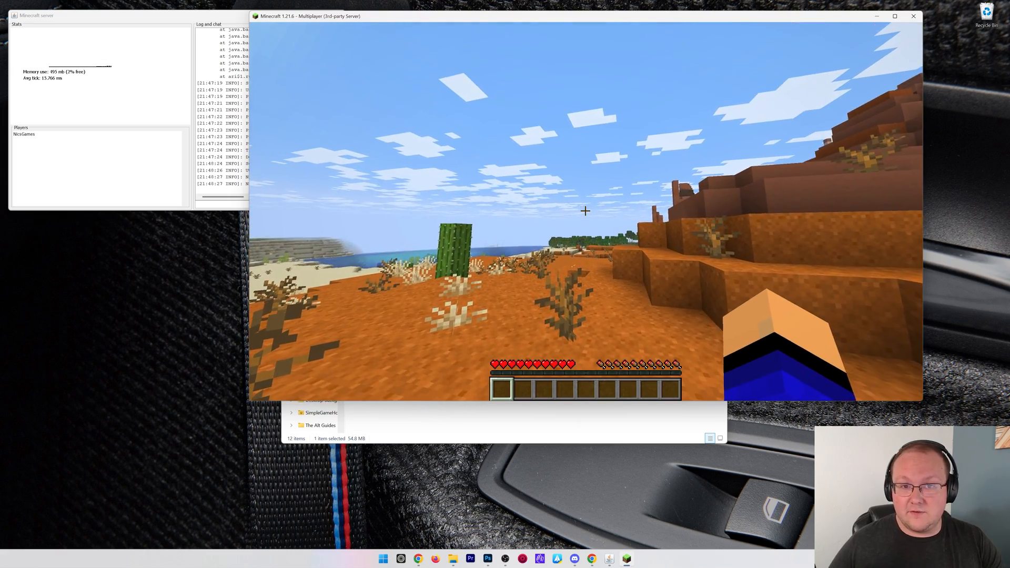
# - In the server console, op player icsgames, then stop the server
pyautogui.click(912, 18)
pyautogui.write('op n')
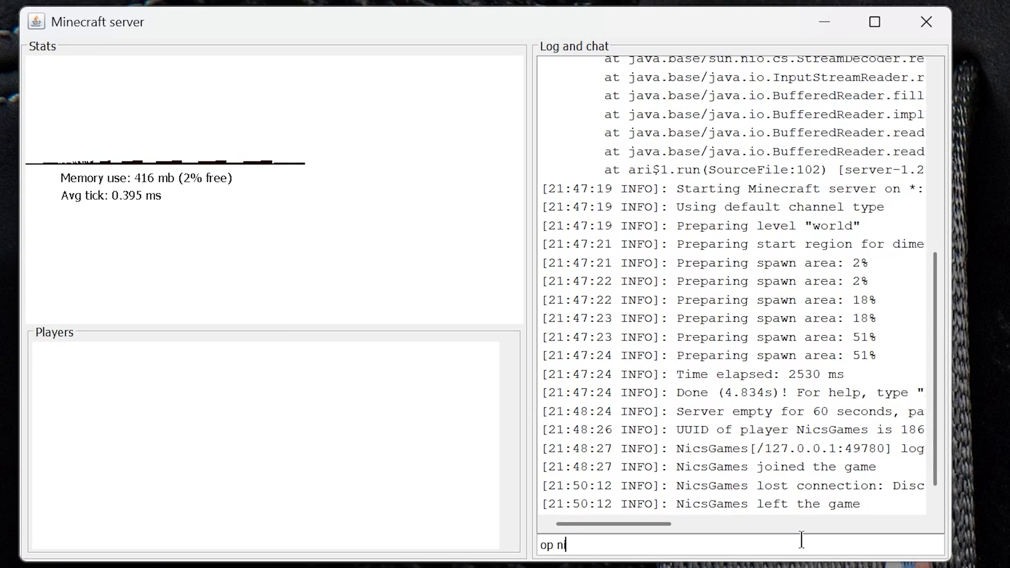
pyautogui.write('icsgames')
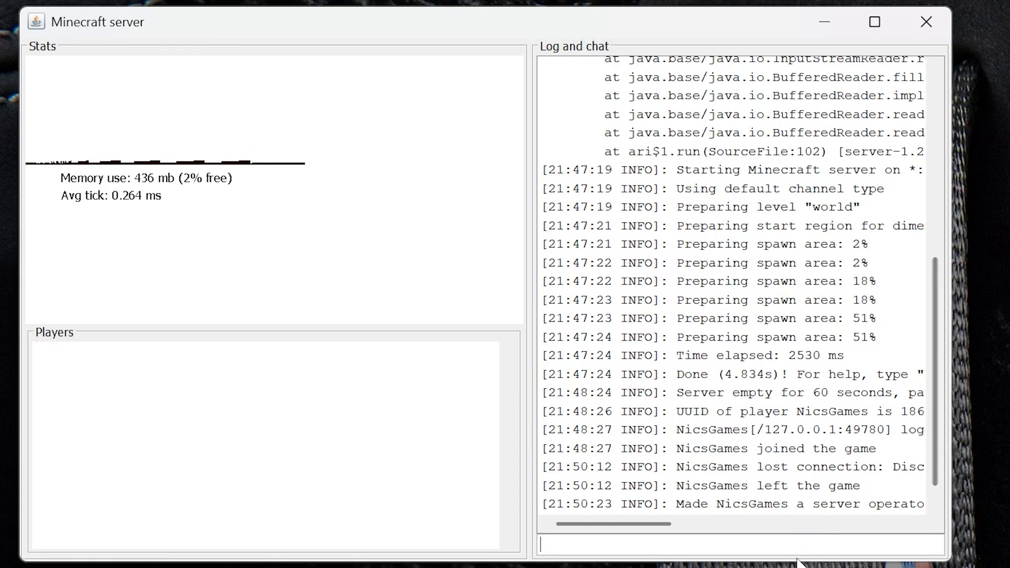
pyautogui.write('stop')
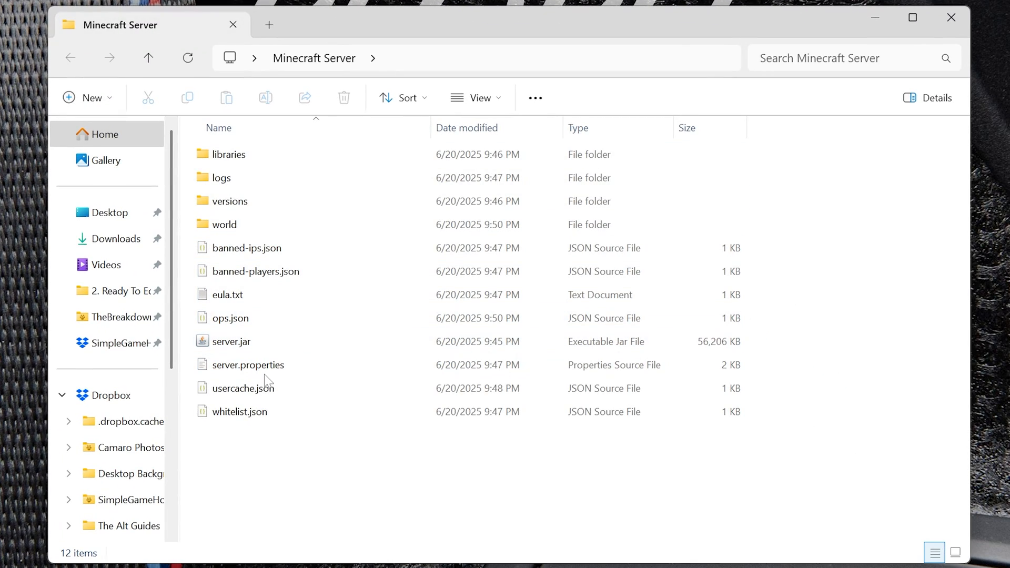
# - Edit server.properties in VS Code to set max-players to 2000 and save
pyautogui.click(249, 366)
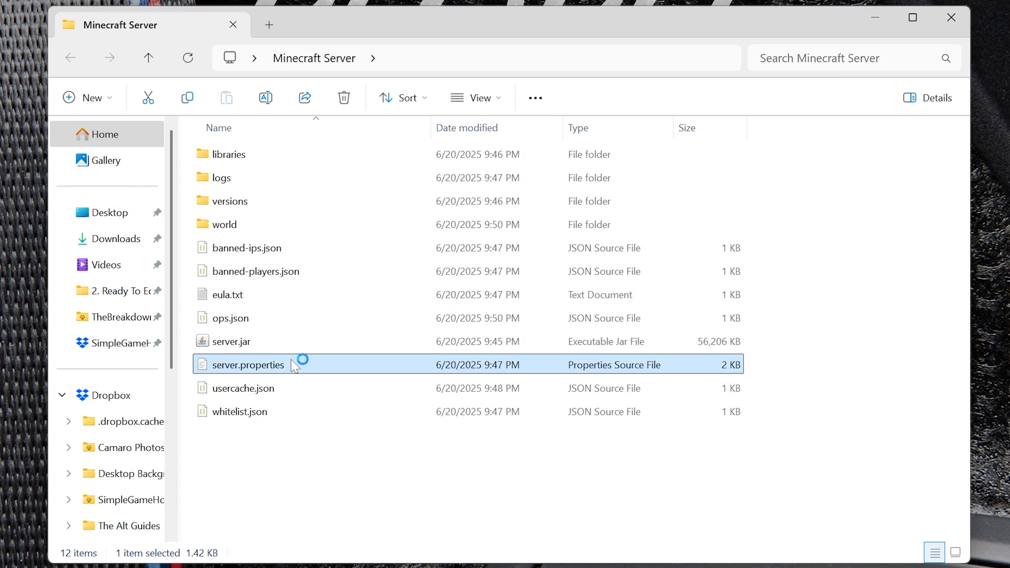
pyautogui.doubleClick(248, 365)
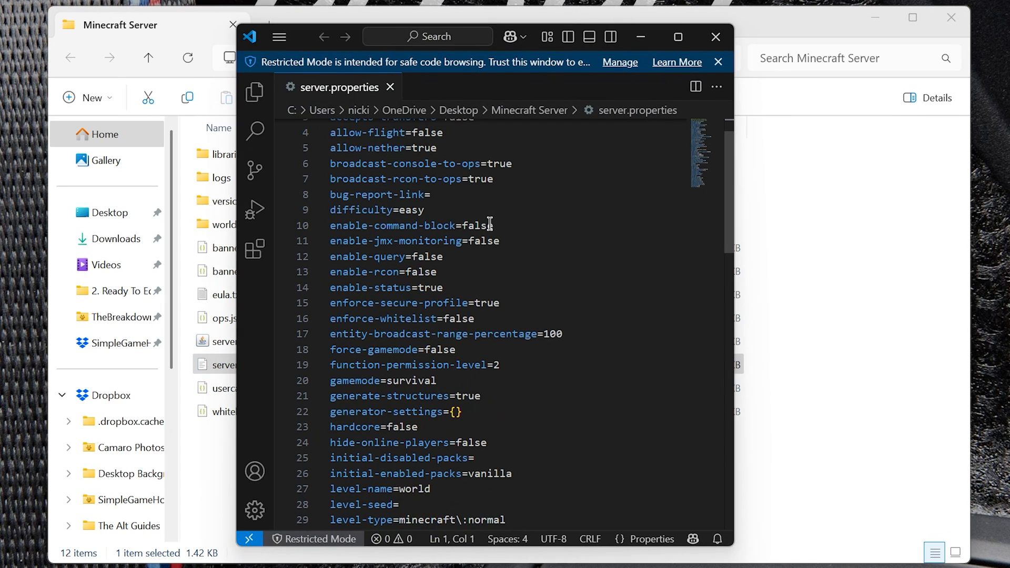
pyautogui.scroll(-3)
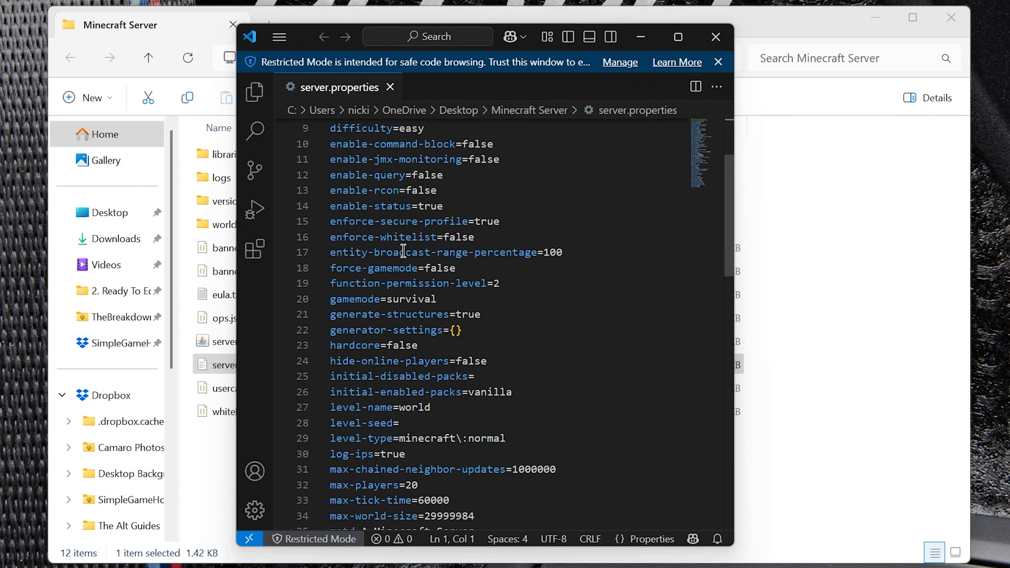
pyautogui.scroll(-3)
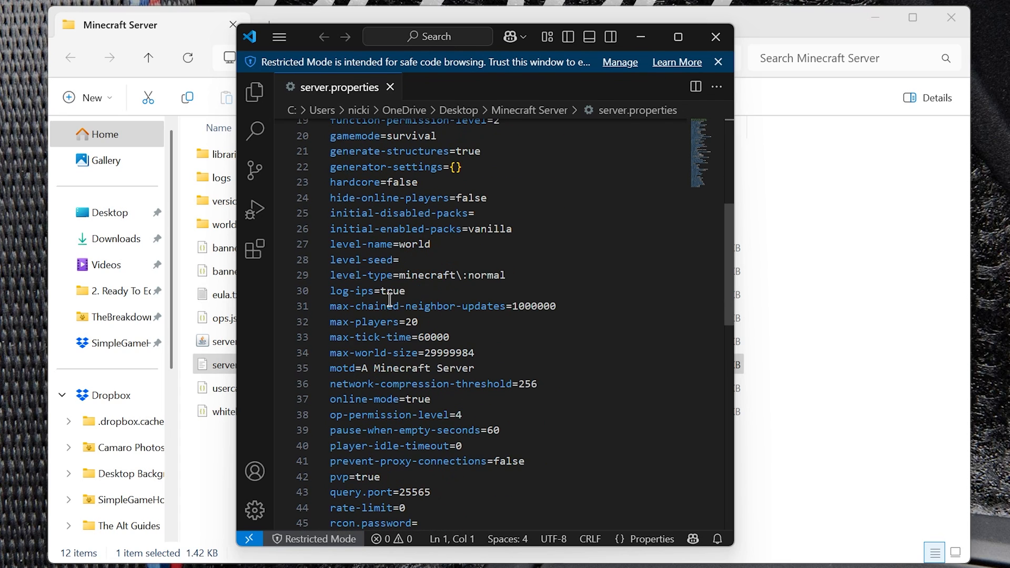
pyautogui.scroll(-3)
pyautogui.write('00')
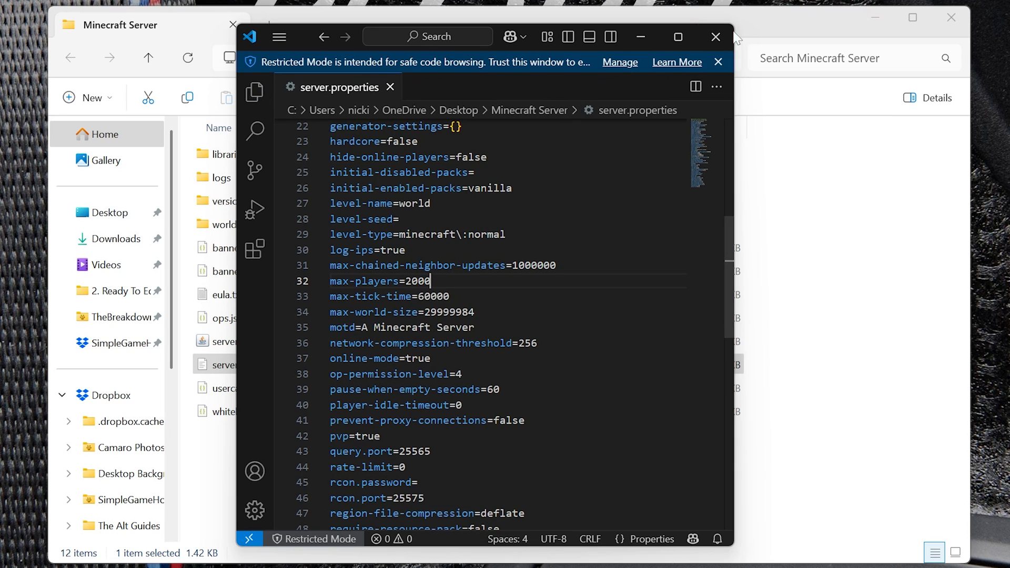
pyautogui.click(716, 37)
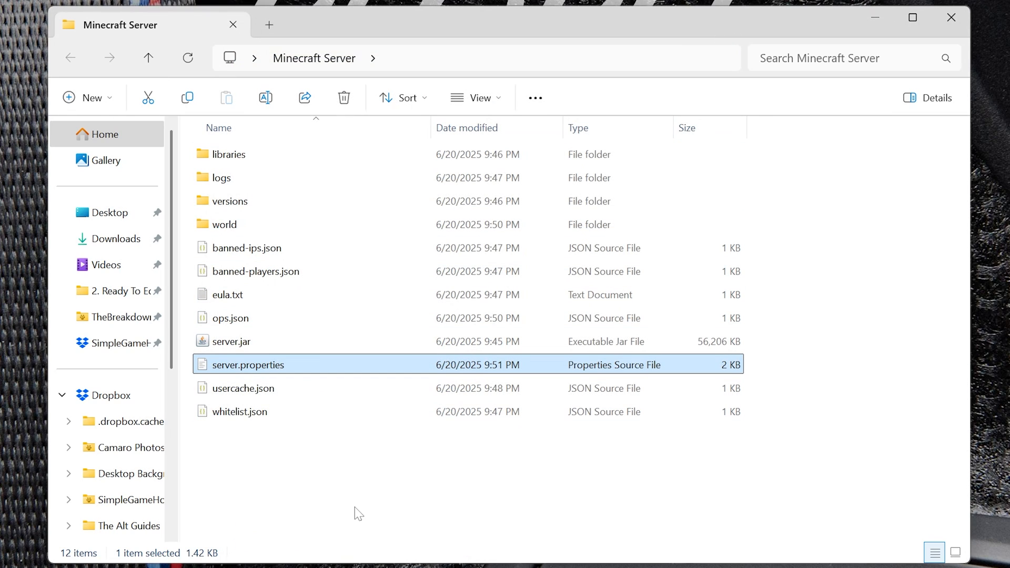
pyautogui.moveTo(369, 462)
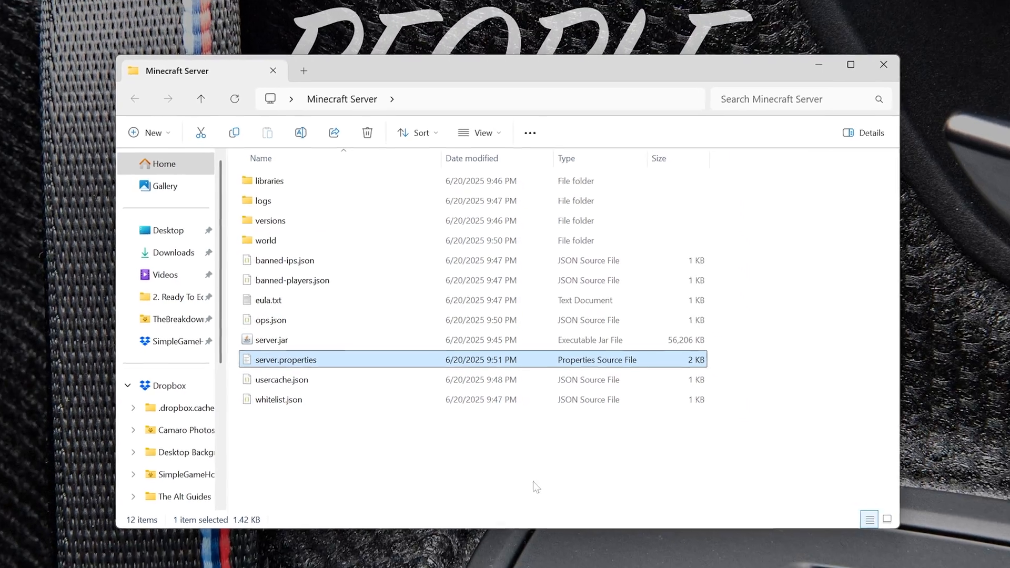
# - Search 'cmd' from the Start menu and launch Command Prompt
pyautogui.click(380, 557)
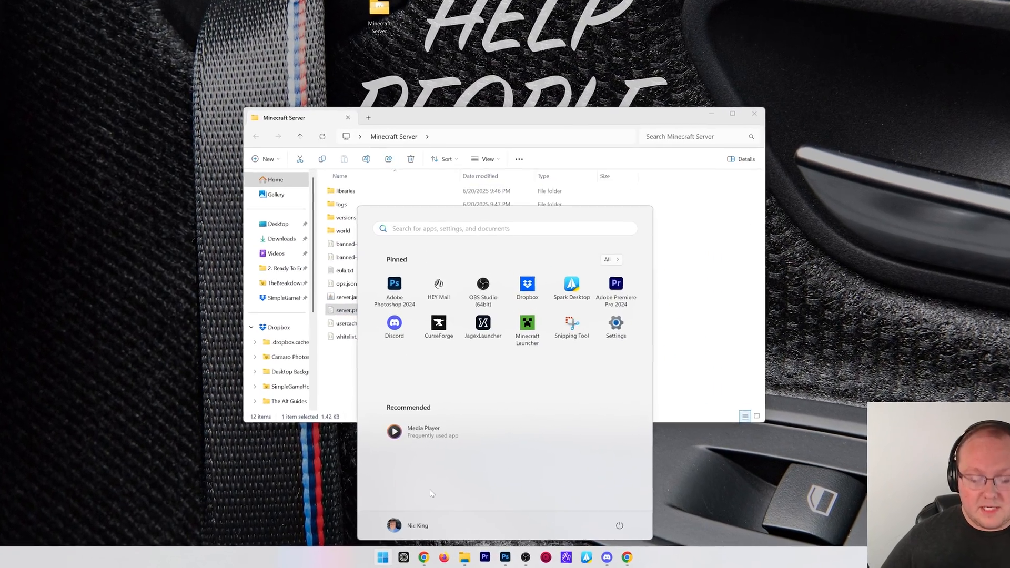
pyautogui.write('cmd')
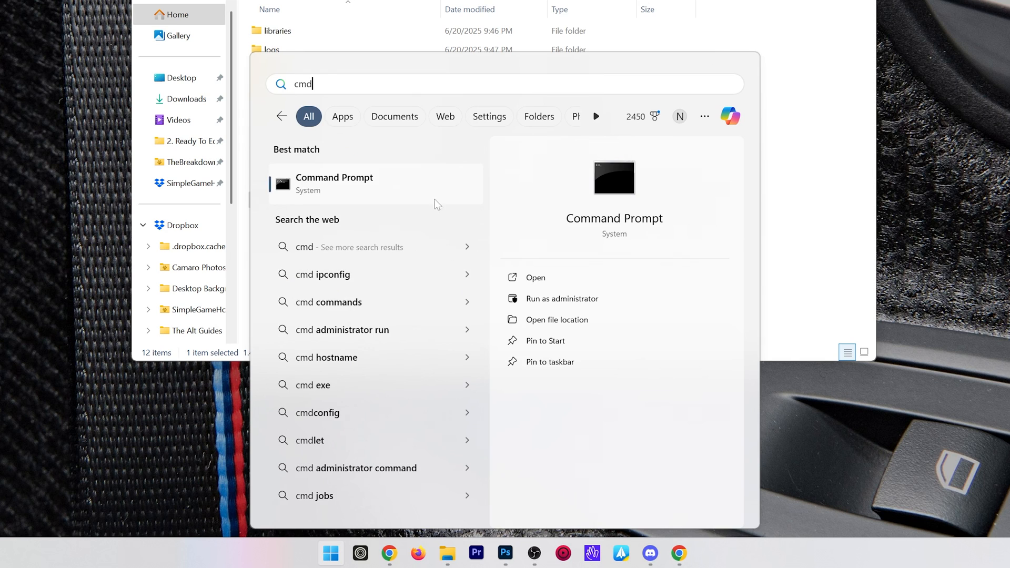
pyautogui.click(334, 183)
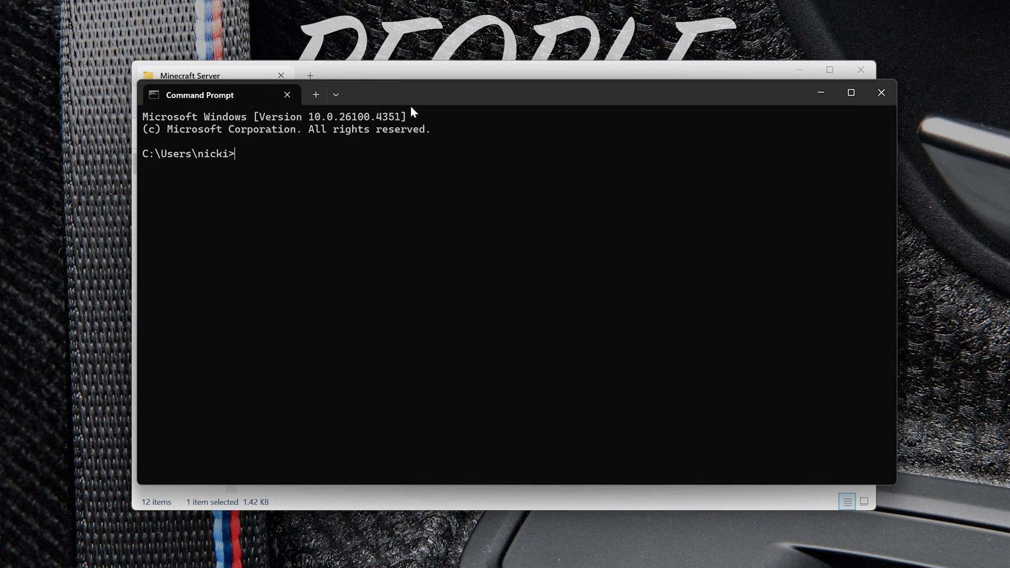
# - Run ipconfig to show IPv4 address 192.168.1.84 and default gateway 192.168.1.1
pyautogui.write('ipcon')
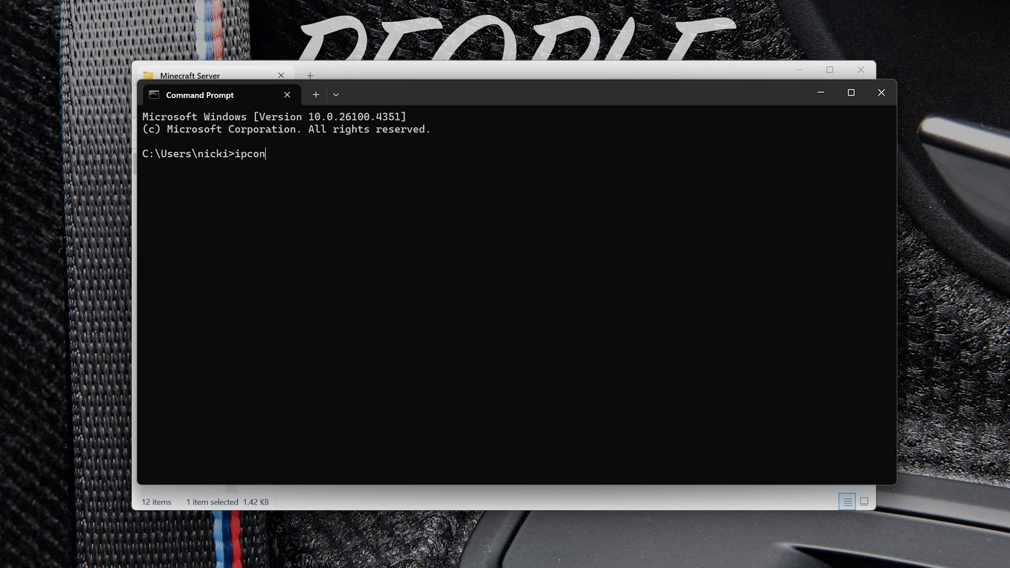
pyautogui.write('fig')
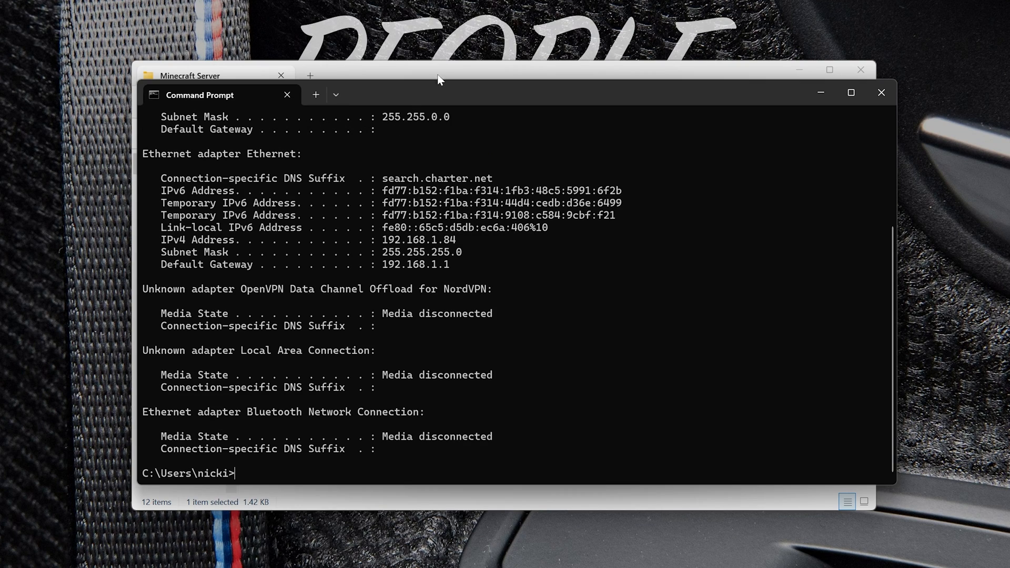
pyautogui.moveTo(406, 206)
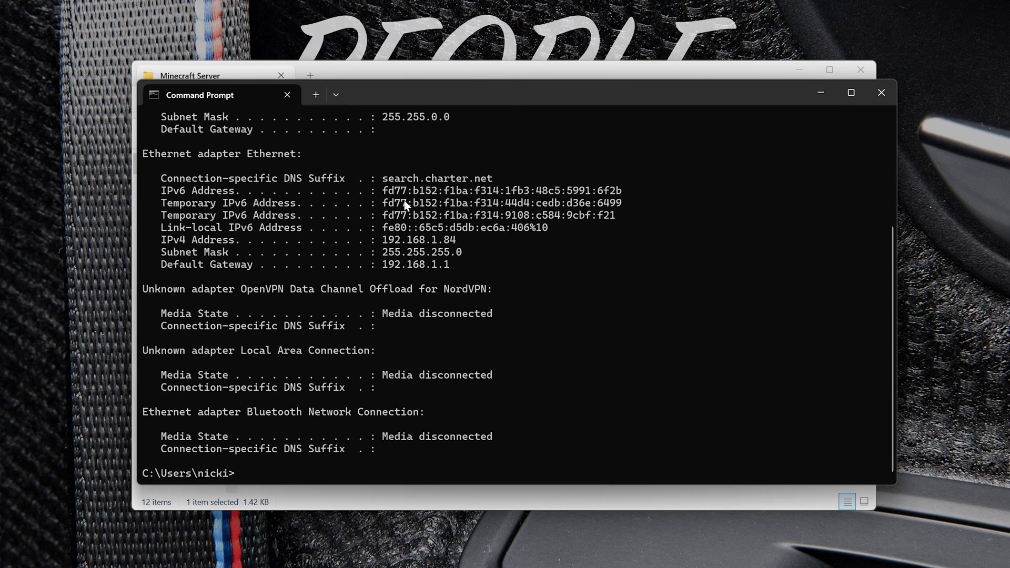
pyautogui.moveTo(416, 229)
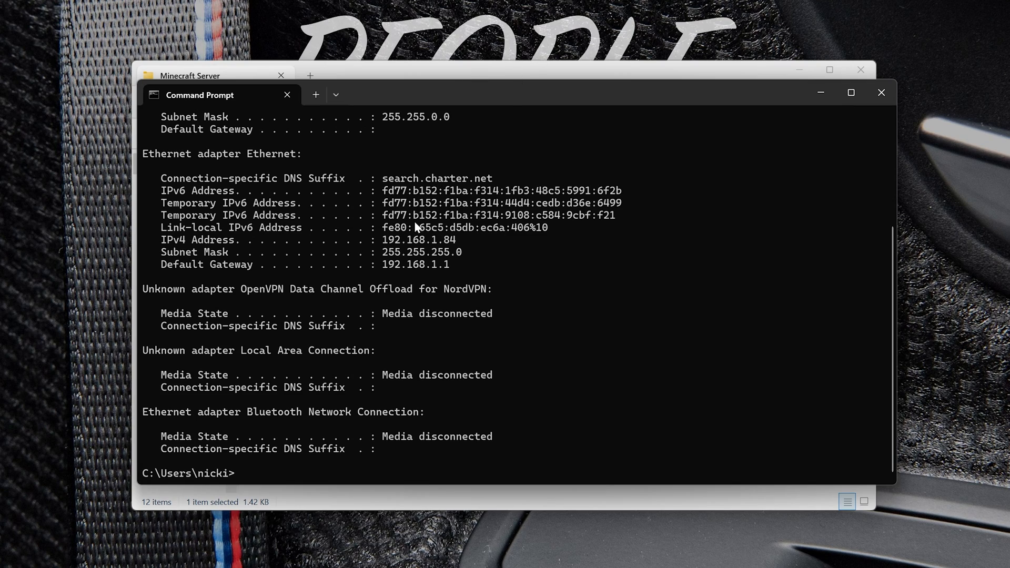
pyautogui.moveTo(434, 249)
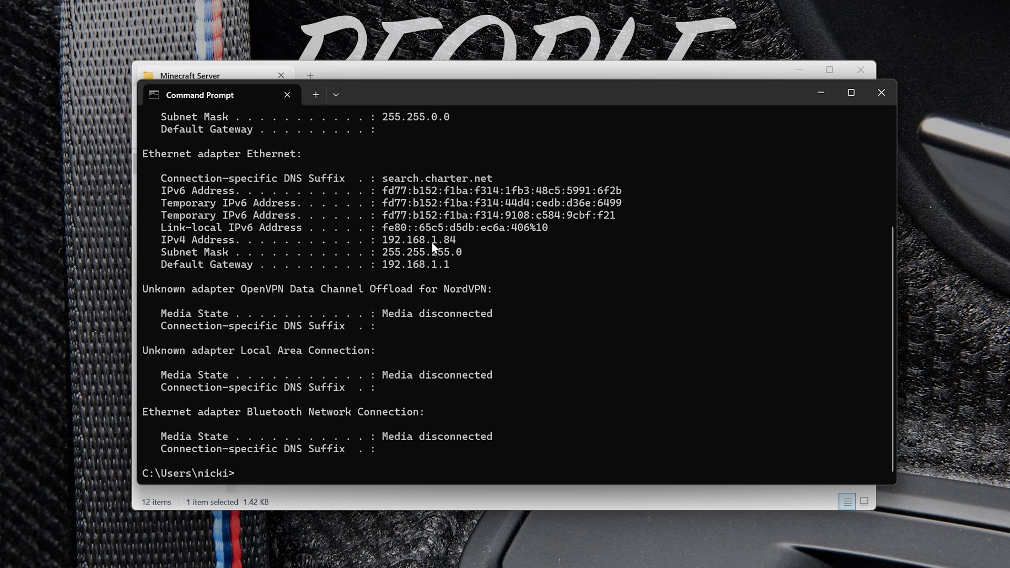
pyautogui.moveTo(425, 273)
pyautogui.write('IPV')
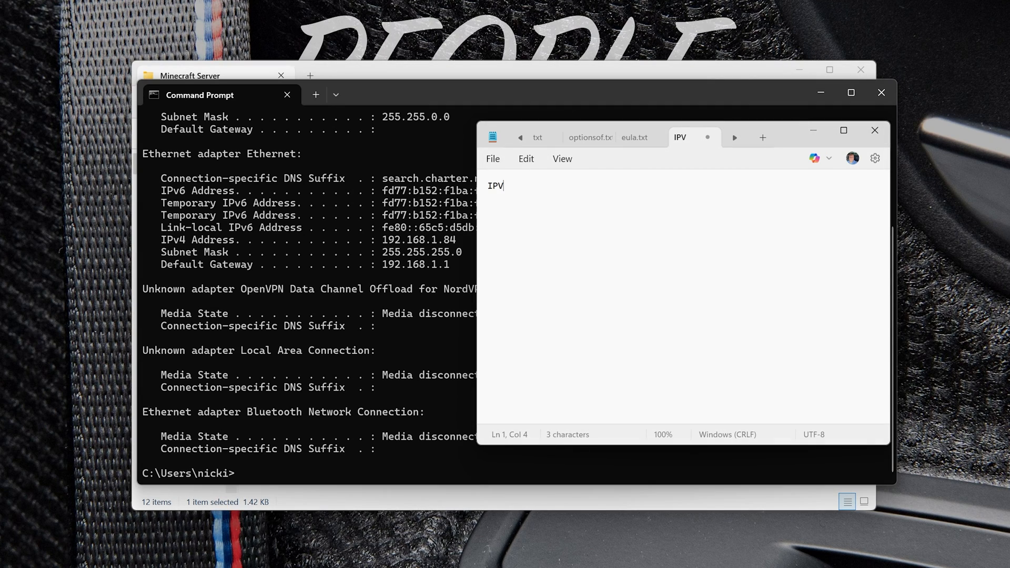
# - Record 'IPv4: 192.168.1.84' and 'Default Gateway: 192.168.1.1' as two Notepad lines
pyautogui.write('4:')
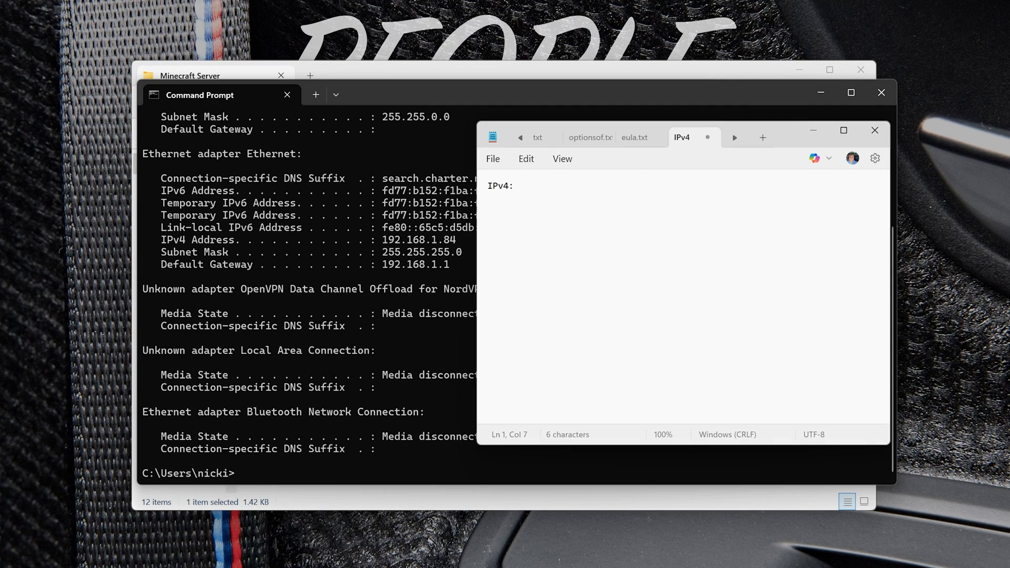
pyautogui.write('192.168.1')
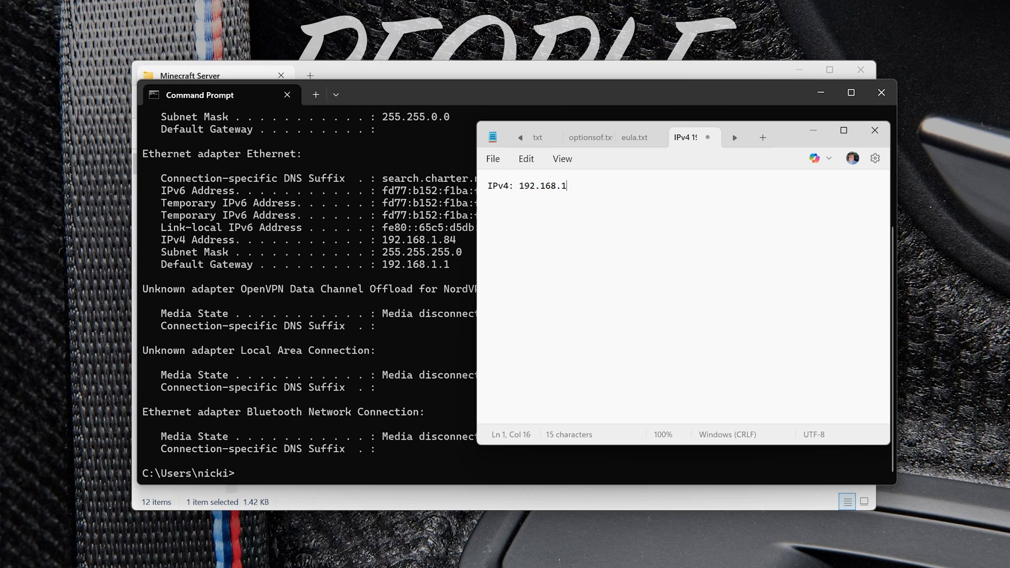
pyautogui.write('.84')
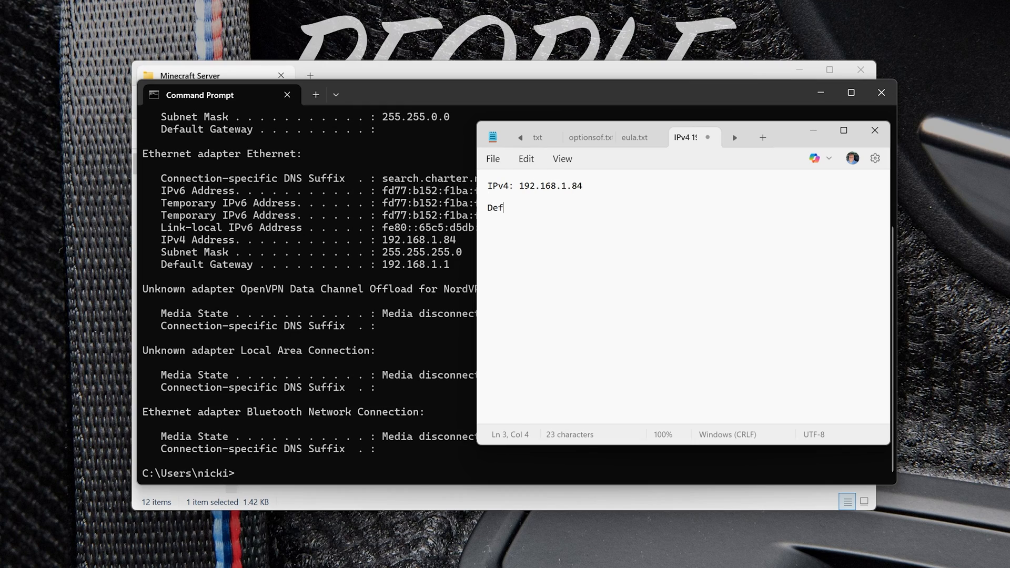
pyautogui.write('ault: 192')
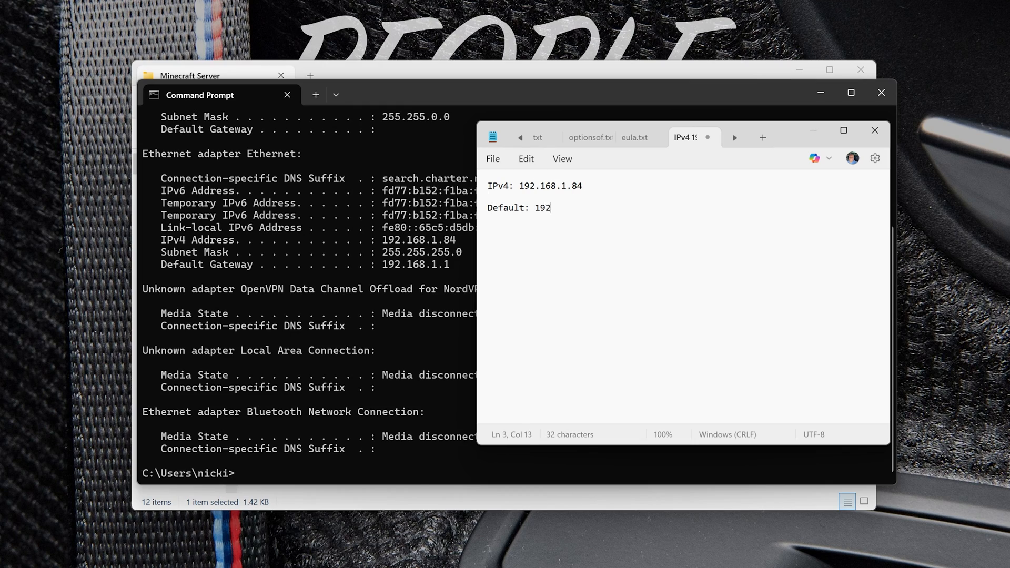
pyautogui.write('.168.')
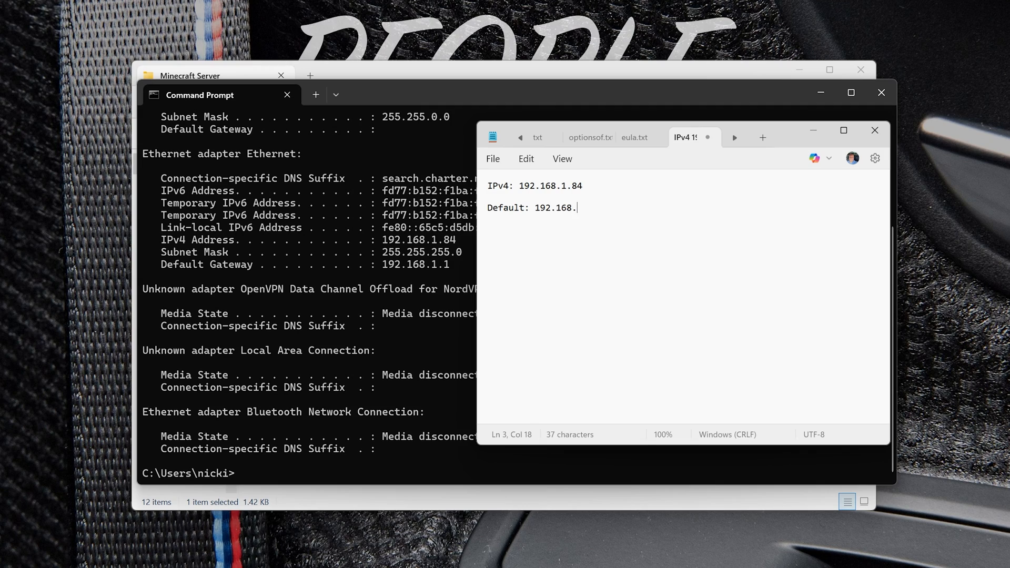
pyautogui.write('1.1')
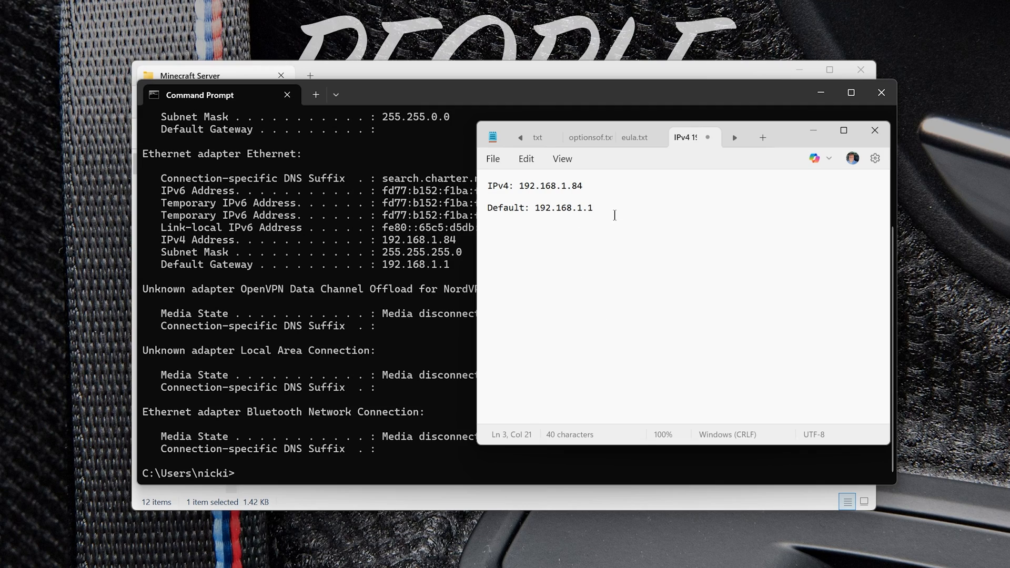
pyautogui.click(522, 212)
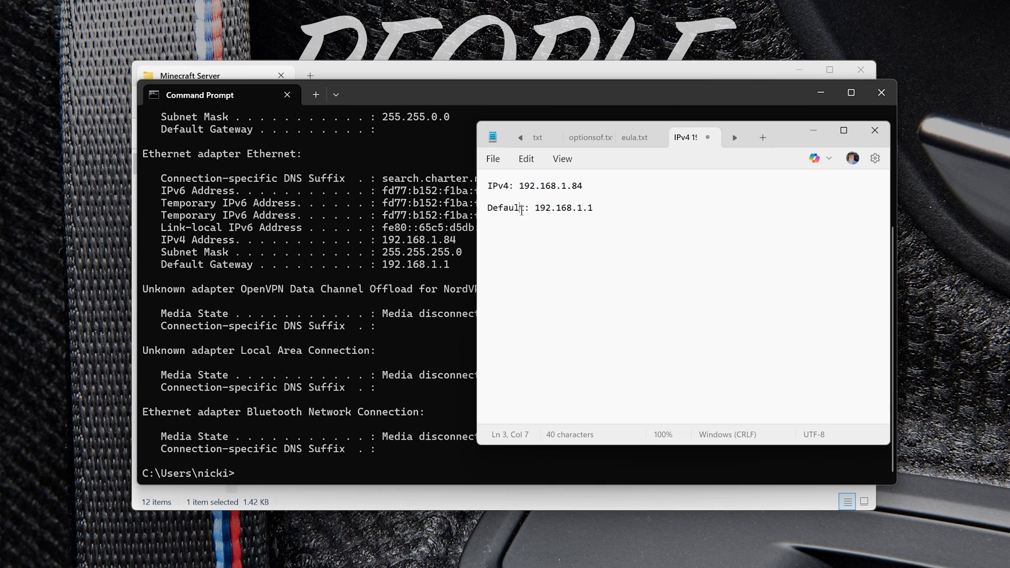
pyautogui.write('Gate')
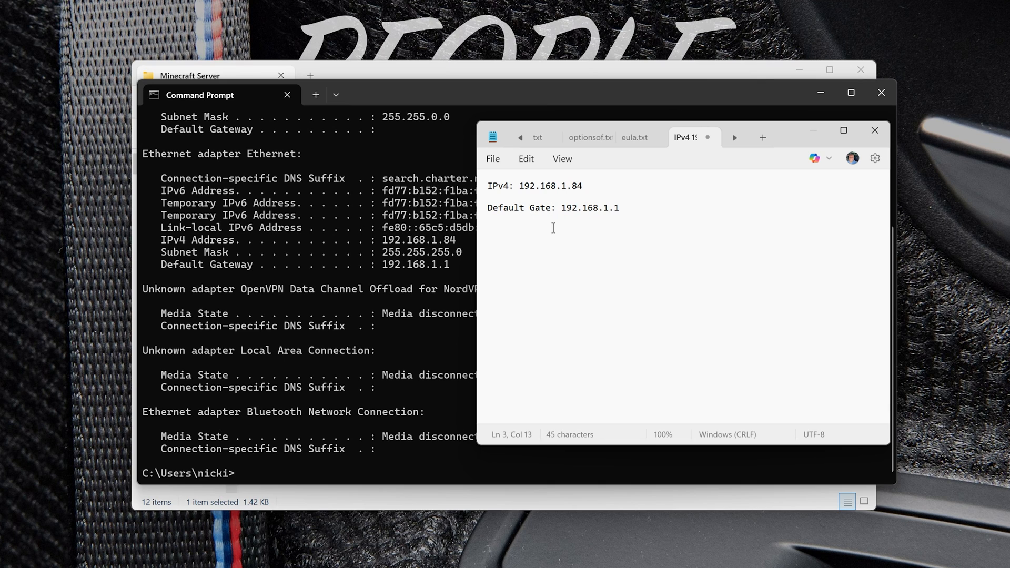
pyautogui.write('way')
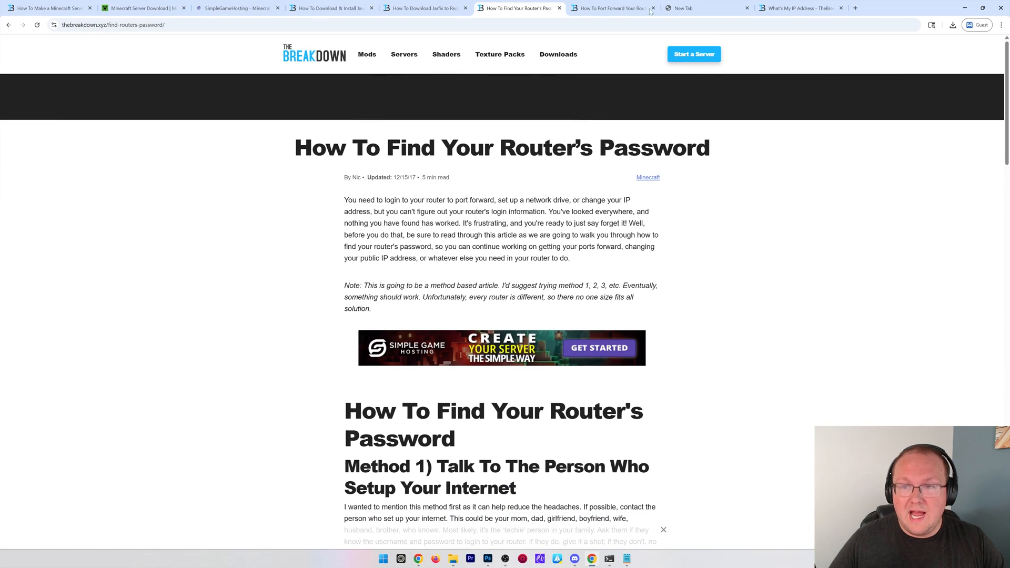
# - Load 192.168.1.1, consult the router-password article, and sign in to the Orbi admin
pyautogui.write('192.168.1.1')
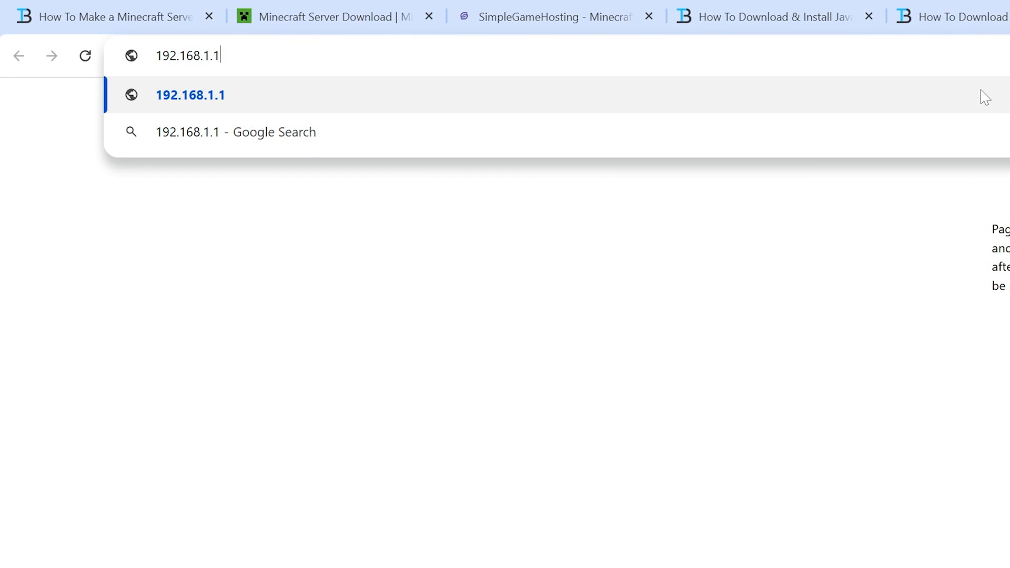
pyautogui.press('Enter')
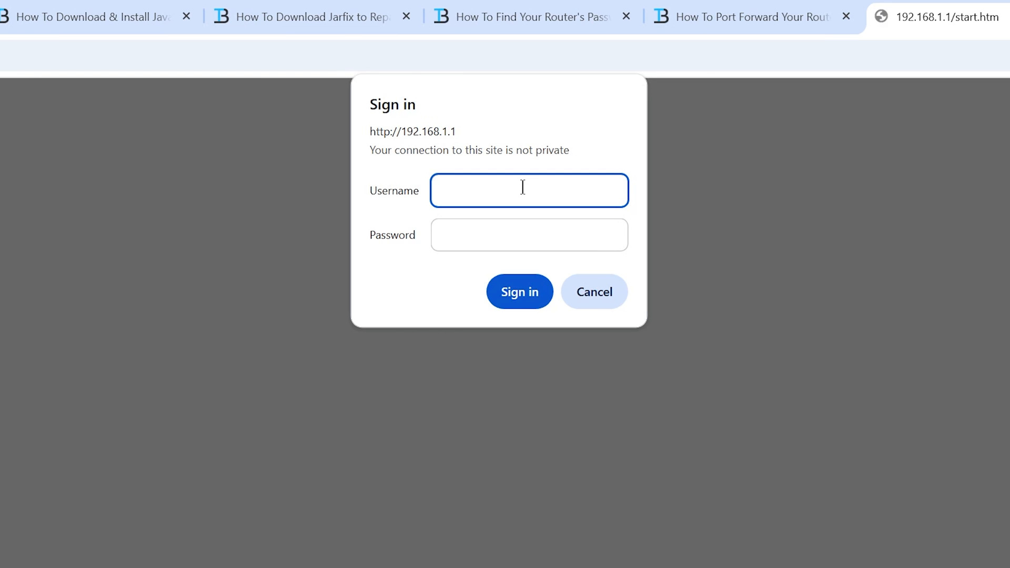
pyautogui.click(523, 190)
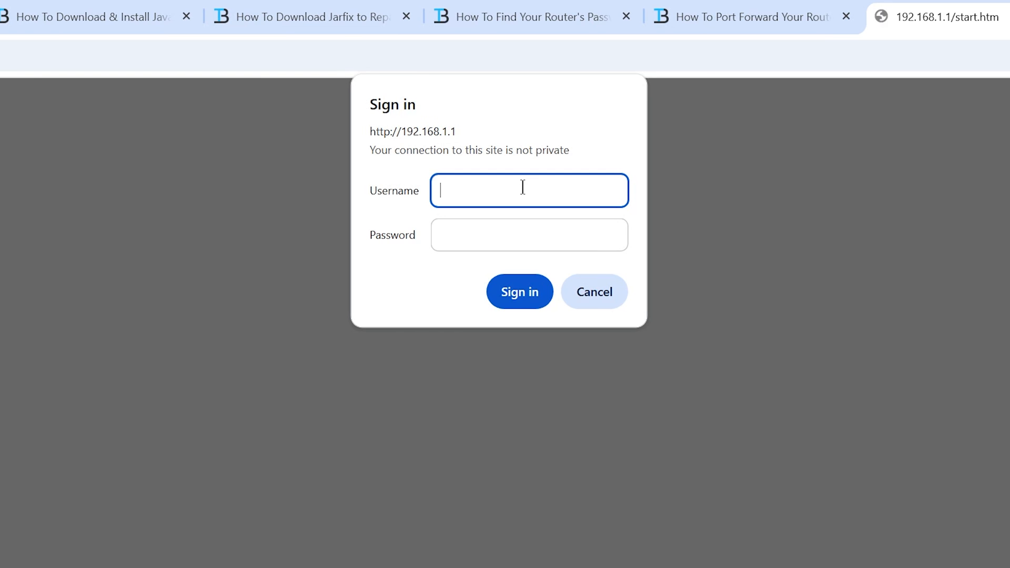
pyautogui.moveTo(523, 139)
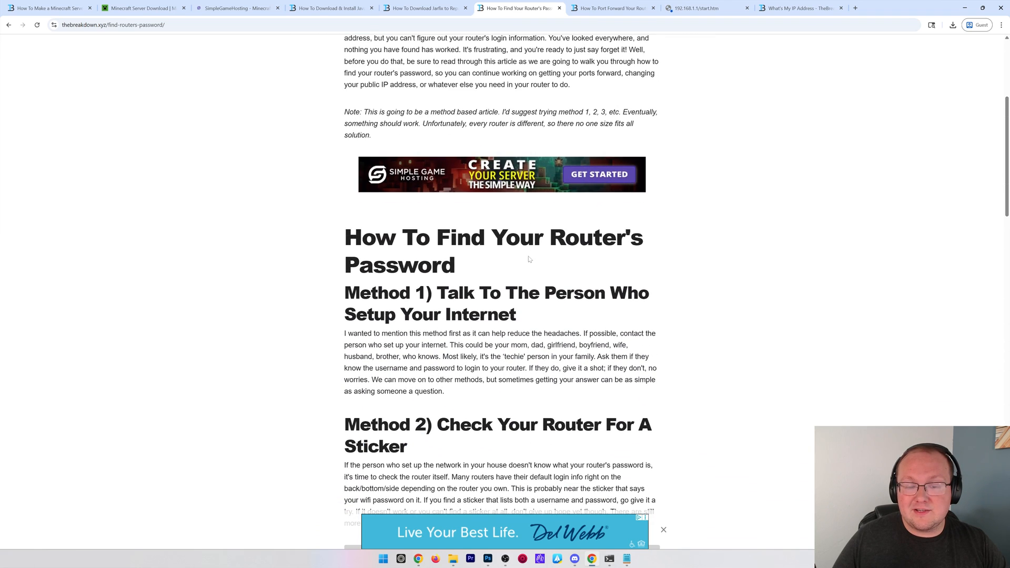
pyautogui.scroll(-3)
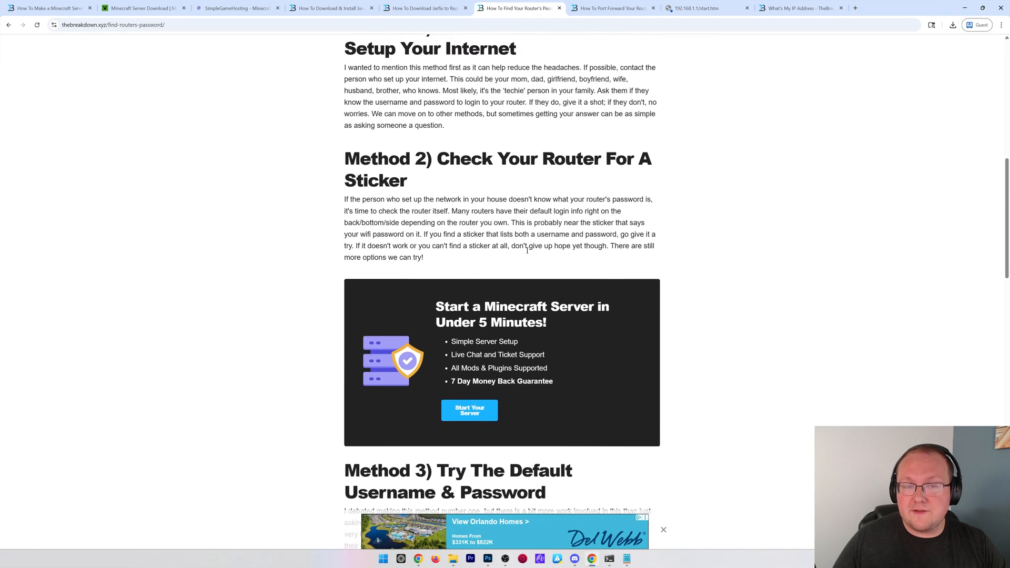
pyautogui.scroll(-3)
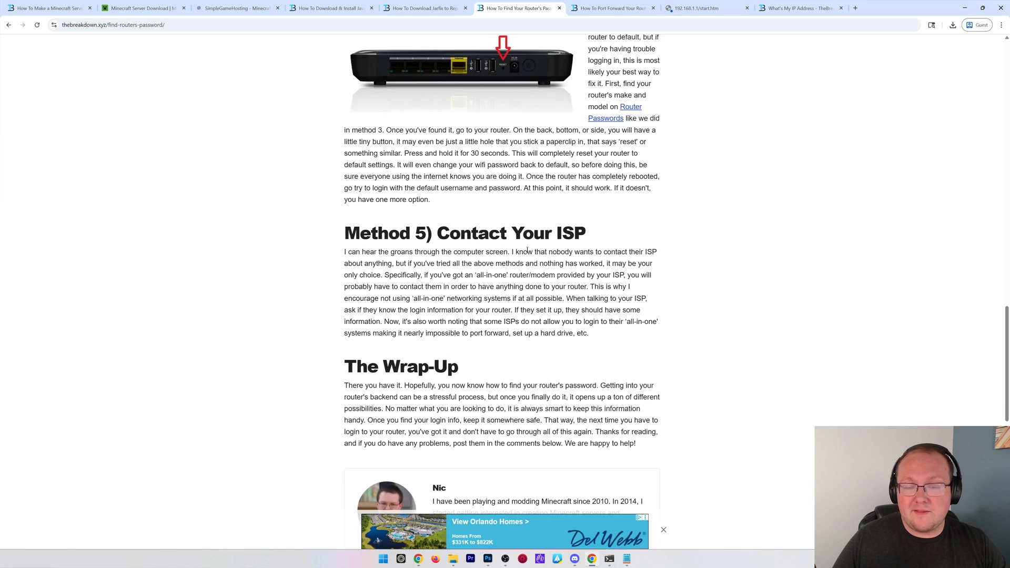
pyautogui.scroll(3)
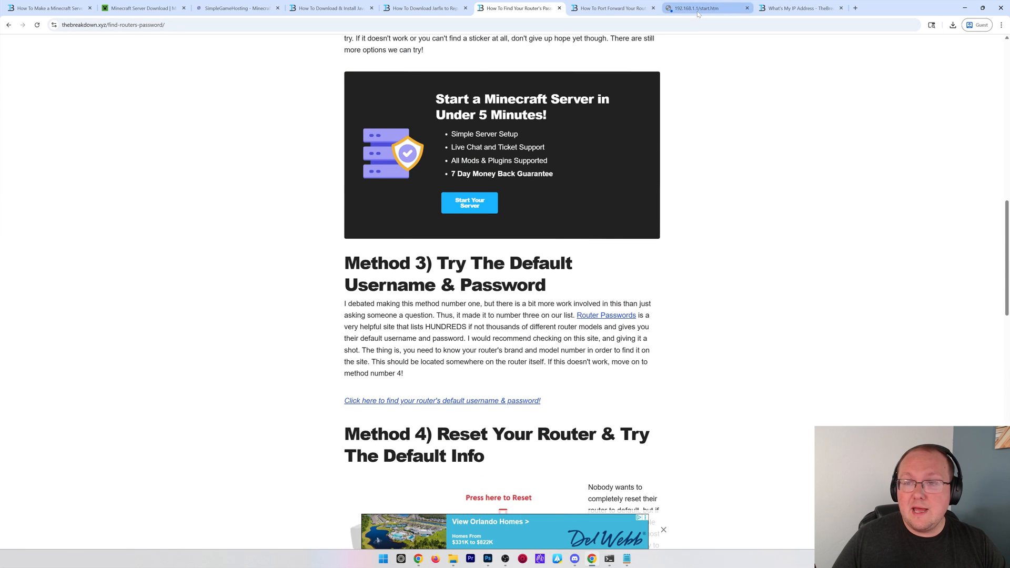
pyautogui.click(703, 9)
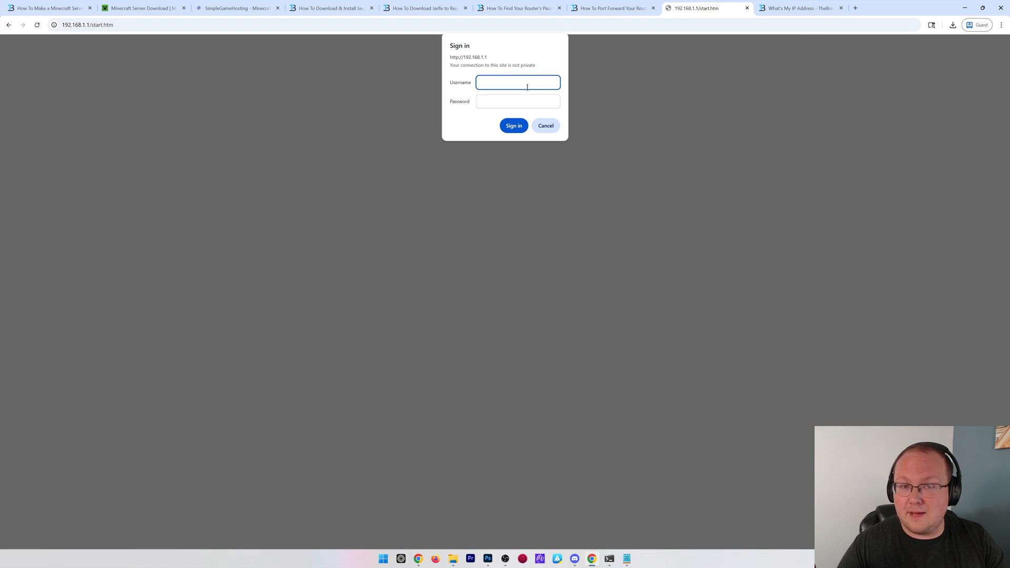
pyautogui.click(514, 126)
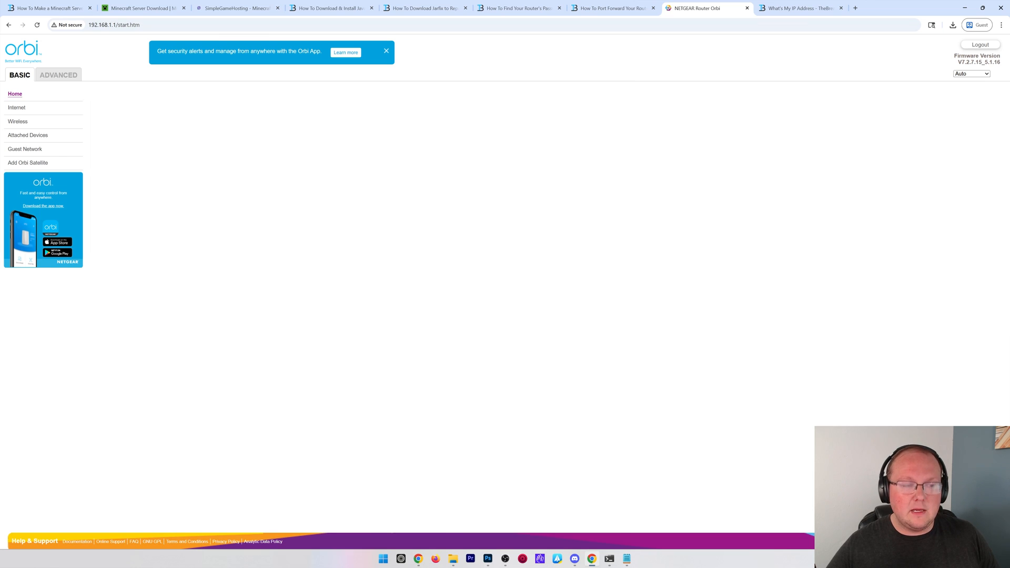
# - Add a Minecraft port-forwarding rule: TCP/UDP port 25565 to 192.168.1.84, applied
pyautogui.click(59, 75)
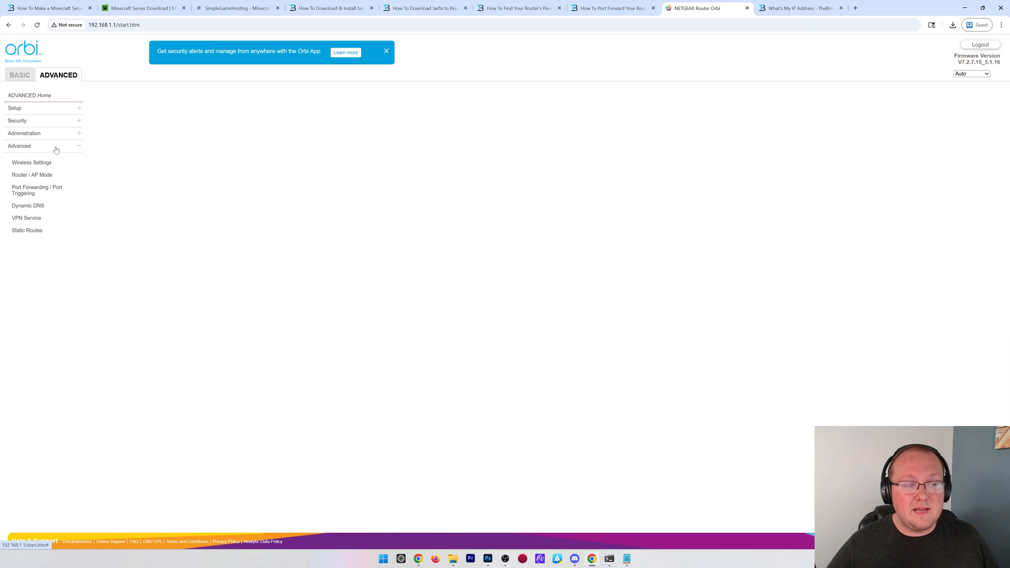
pyautogui.click(37, 190)
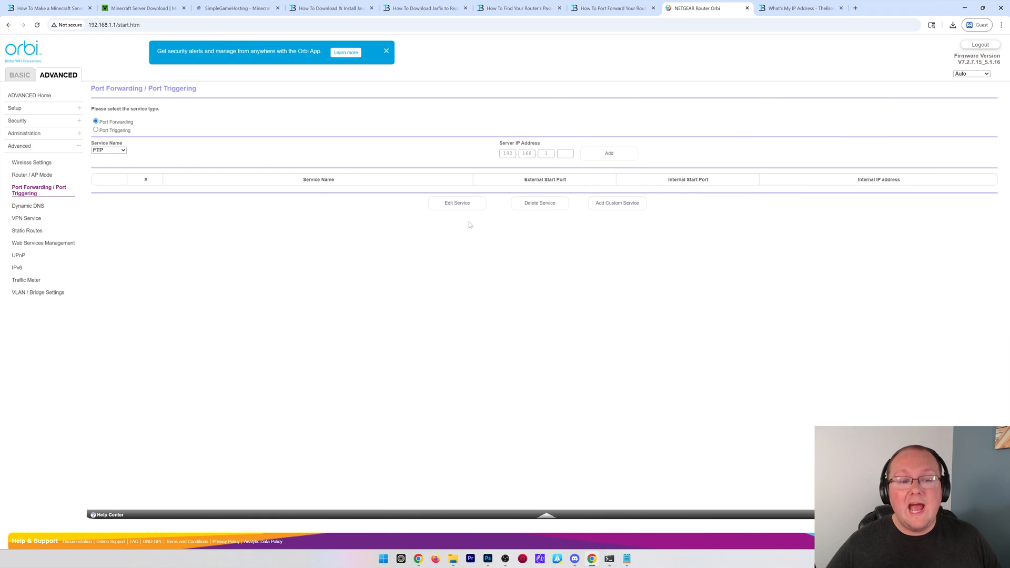
pyautogui.moveTo(391, 222)
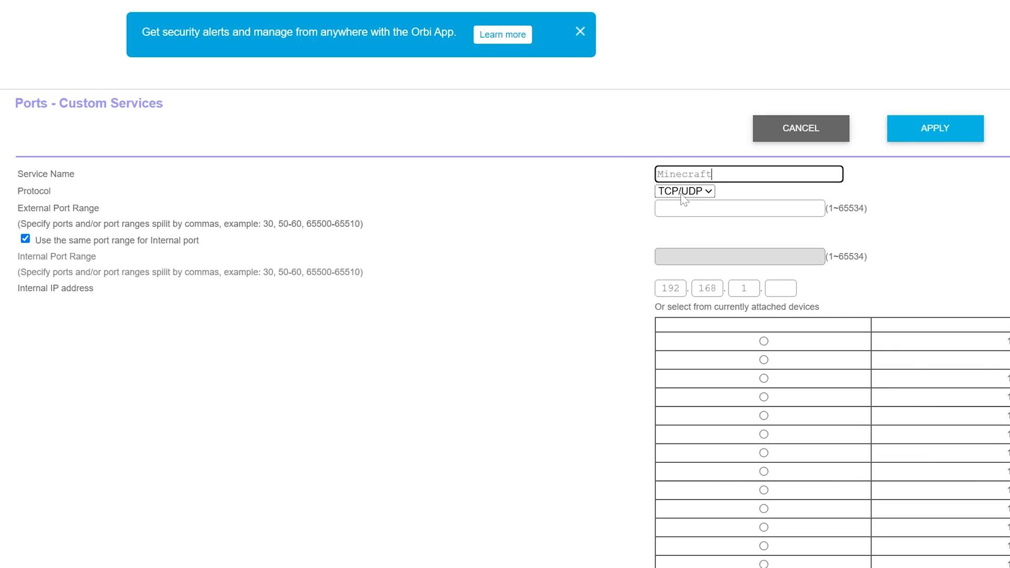
pyautogui.click(684, 191)
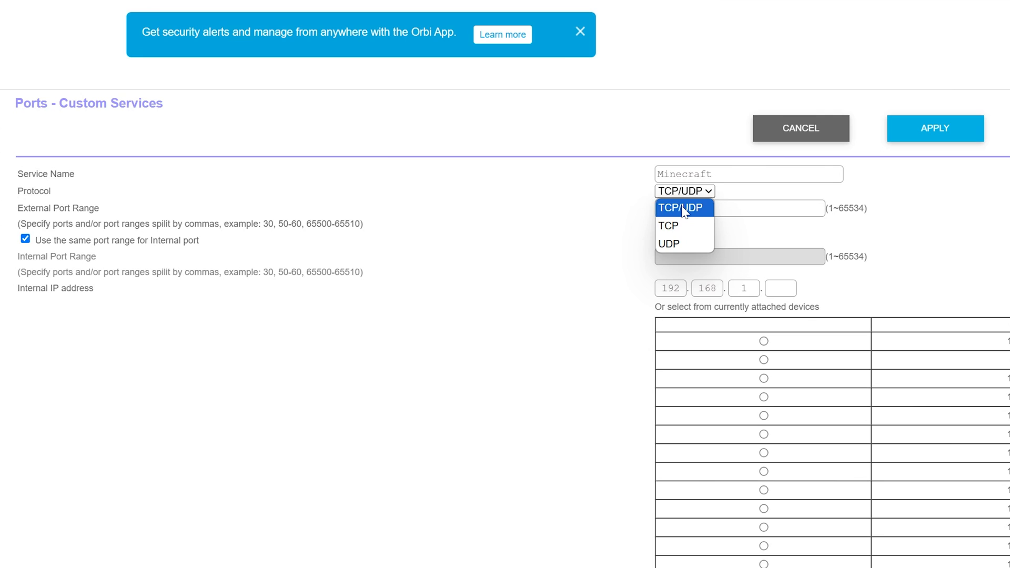
pyautogui.moveTo(698, 214)
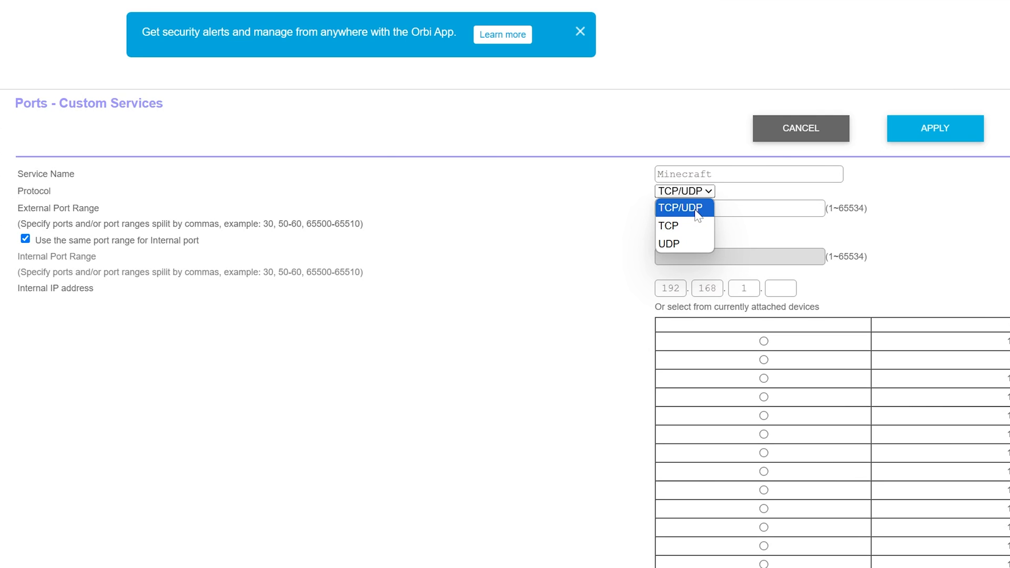
pyautogui.click(680, 208)
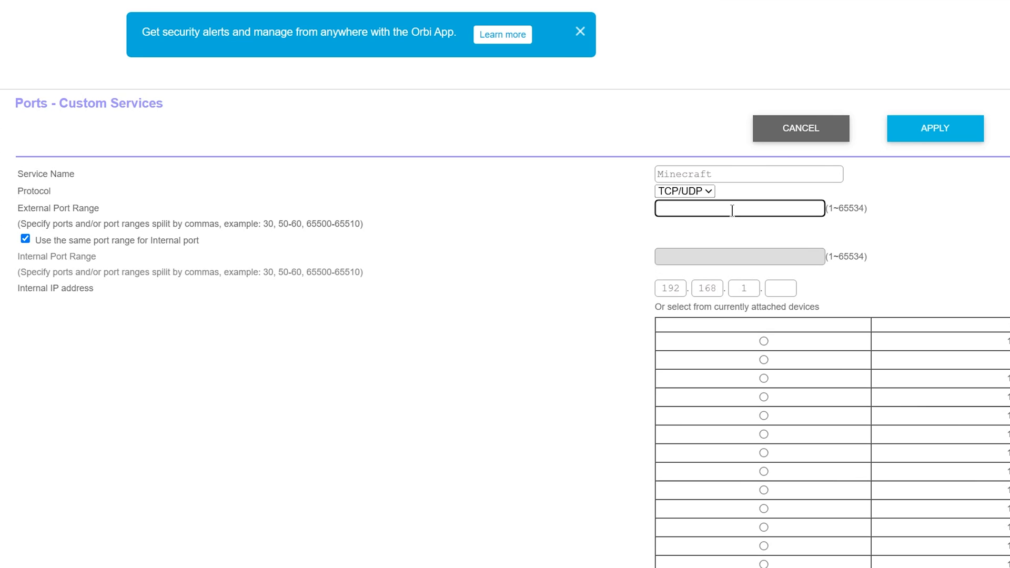
pyautogui.write('25565')
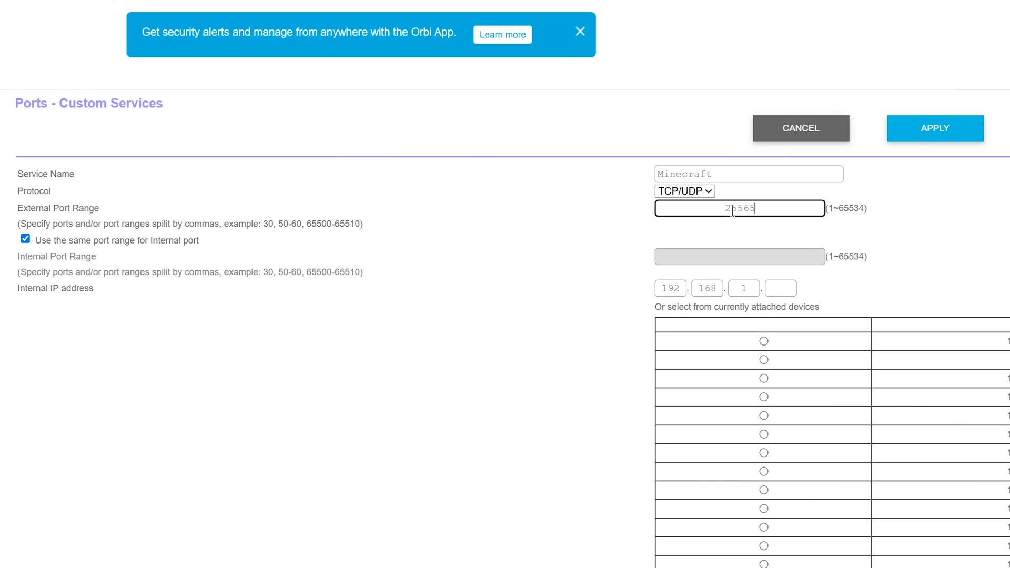
pyautogui.moveTo(672, 234)
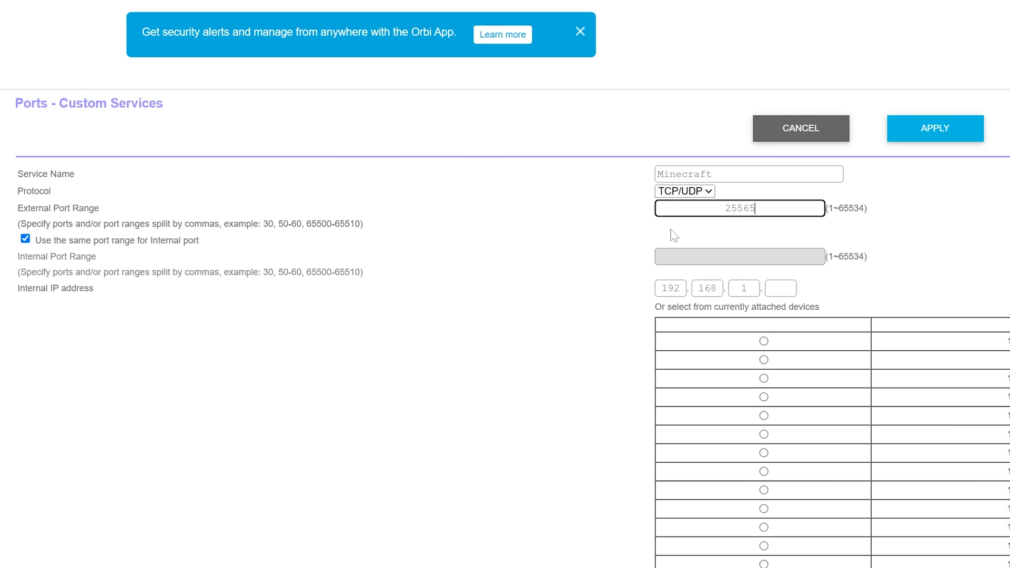
pyautogui.click(23, 239)
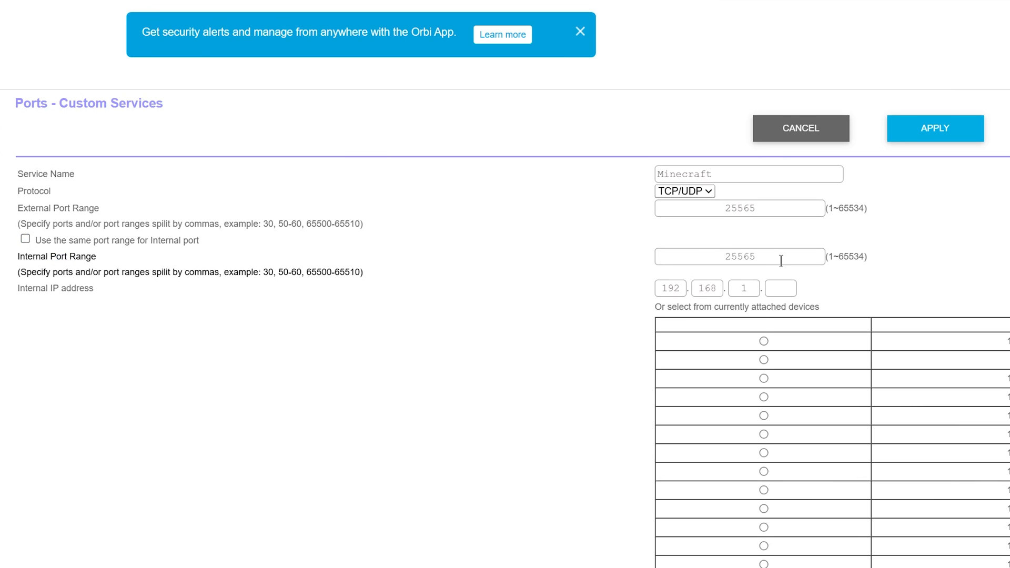
pyautogui.moveTo(510, 304)
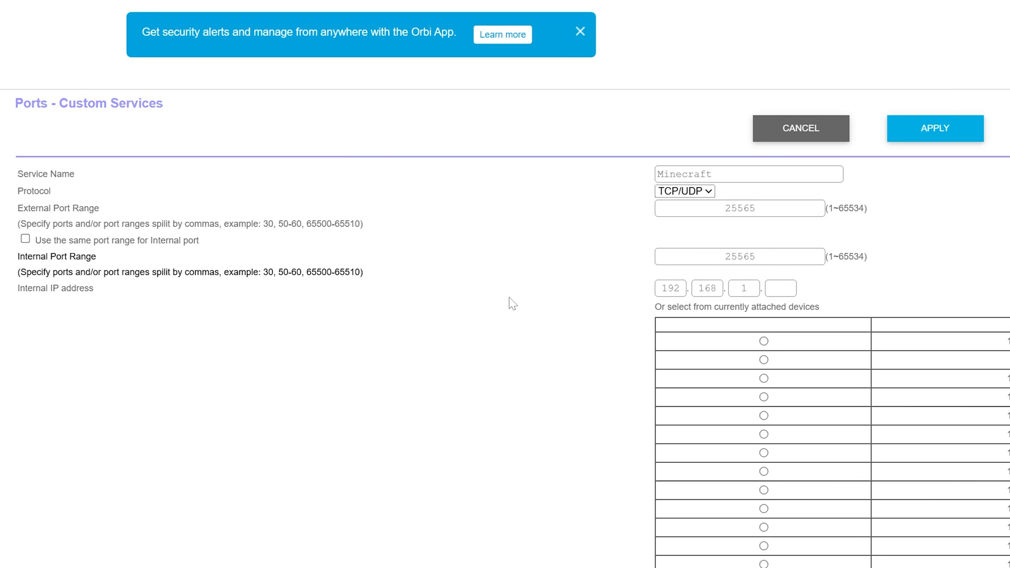
pyautogui.click(781, 289)
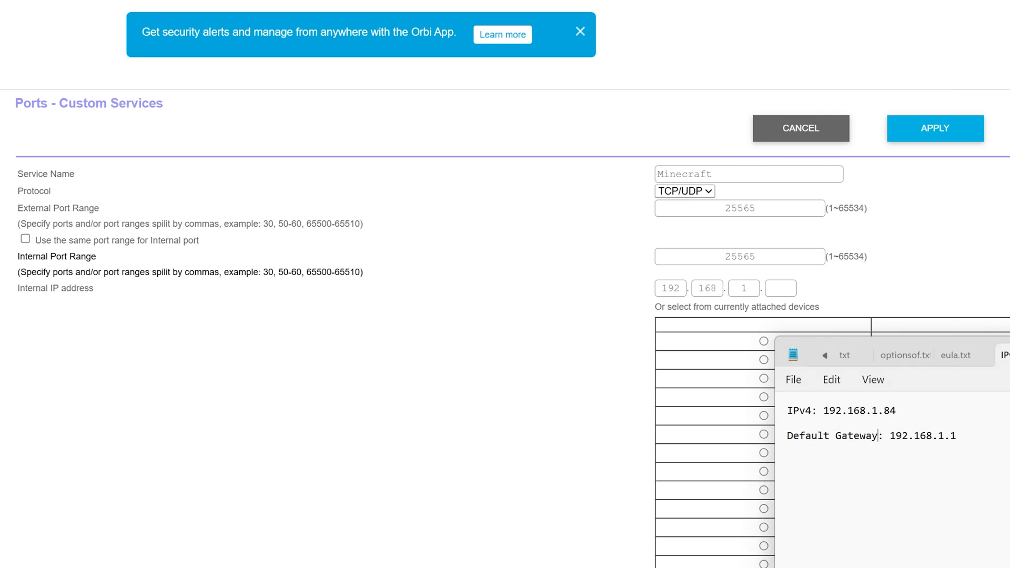
pyautogui.click(744, 288)
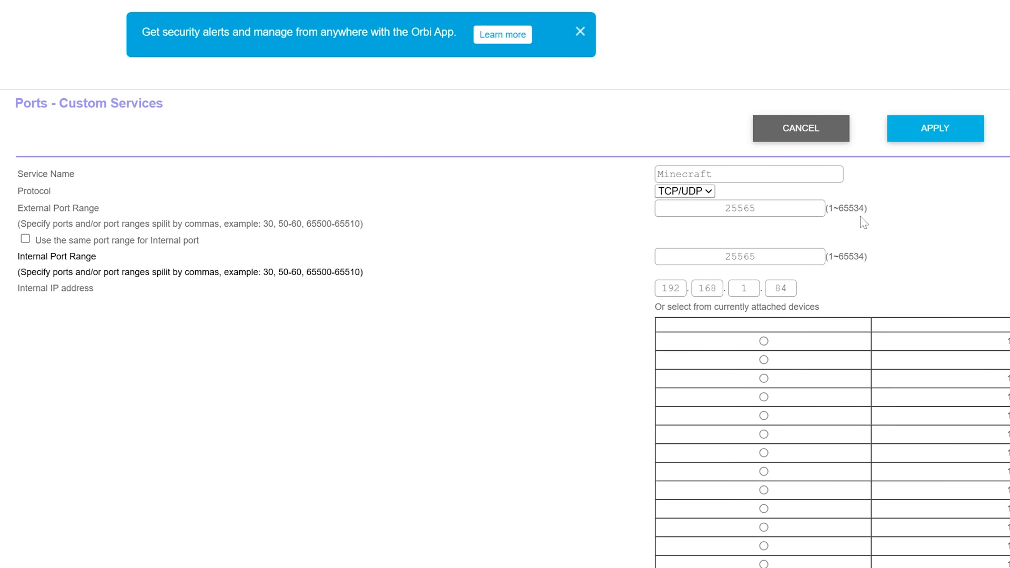
pyautogui.moveTo(870, 312)
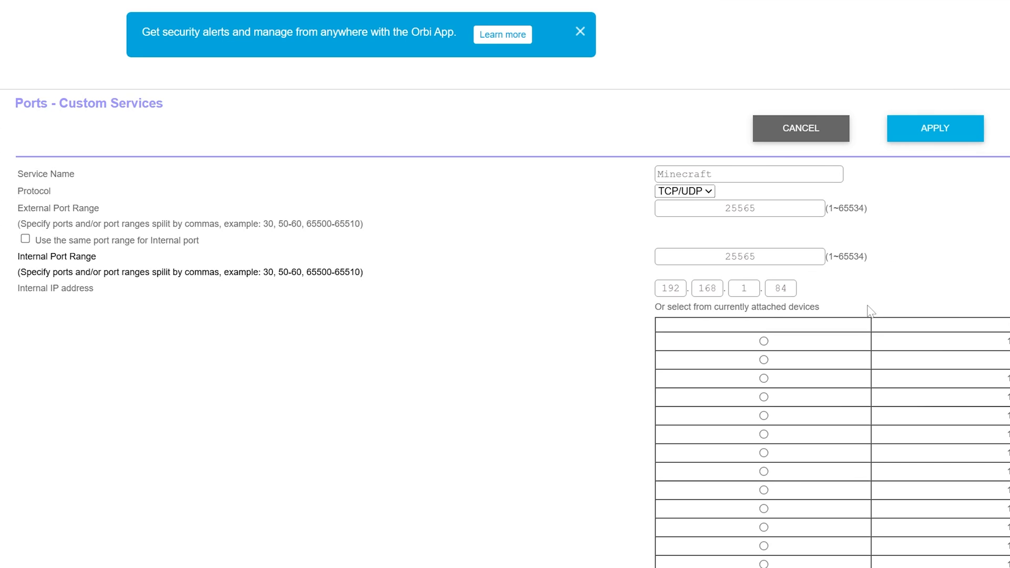
pyautogui.moveTo(161, 295)
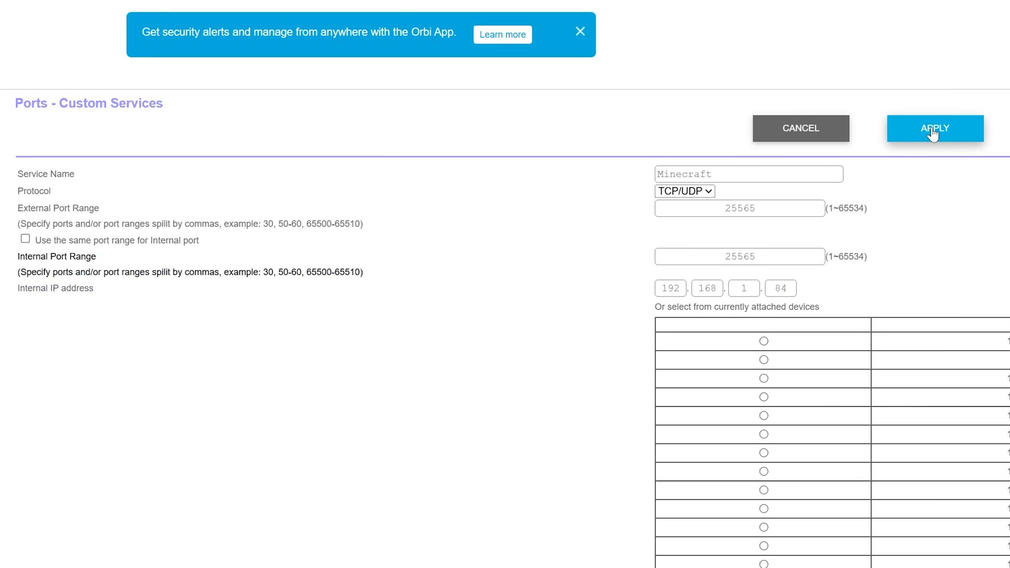
pyautogui.click(935, 128)
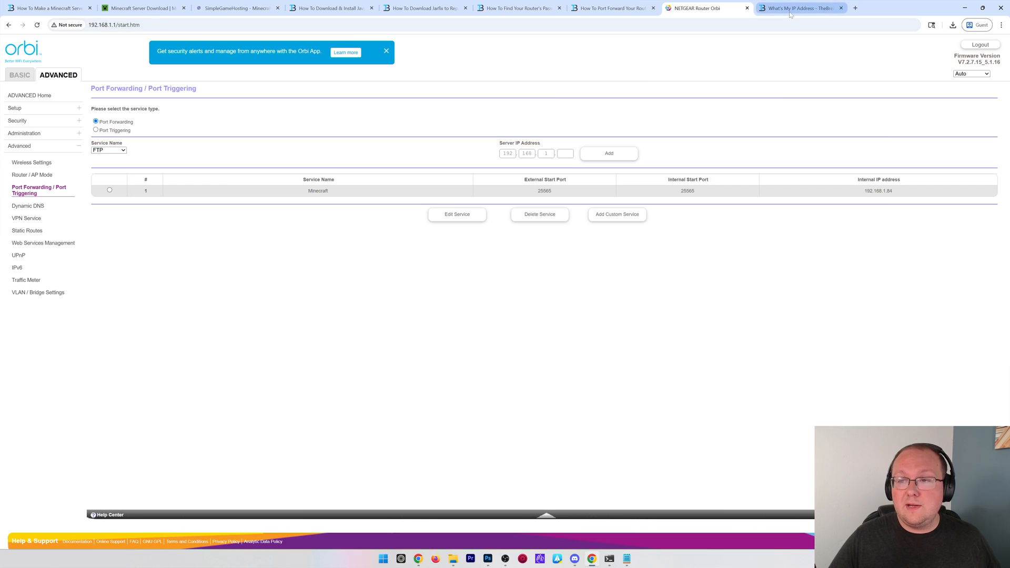
# - Read the public IP on What's My IP, then return to the Minecraft Server folder
pyautogui.click(803, 8)
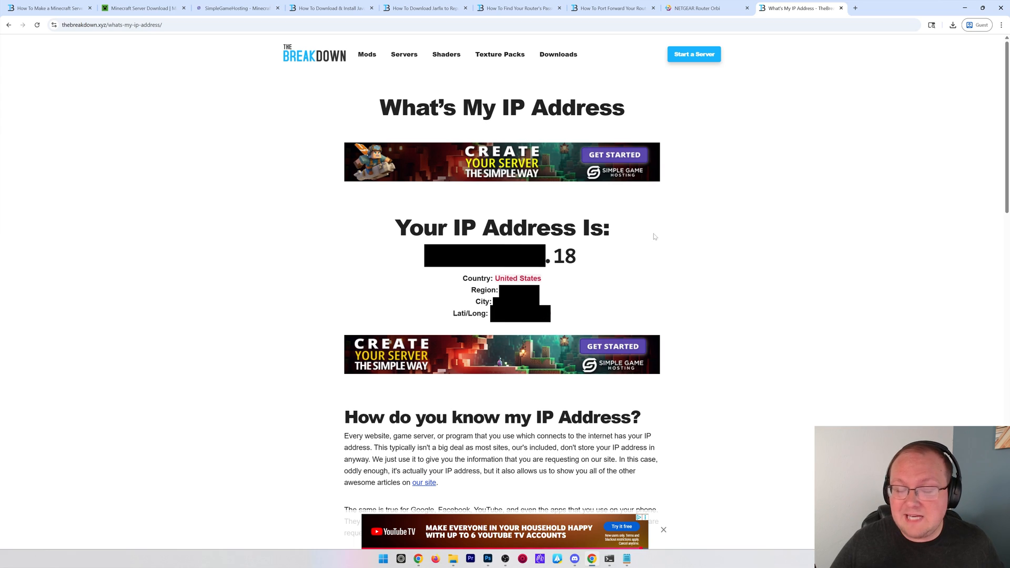
pyautogui.moveTo(650, 235)
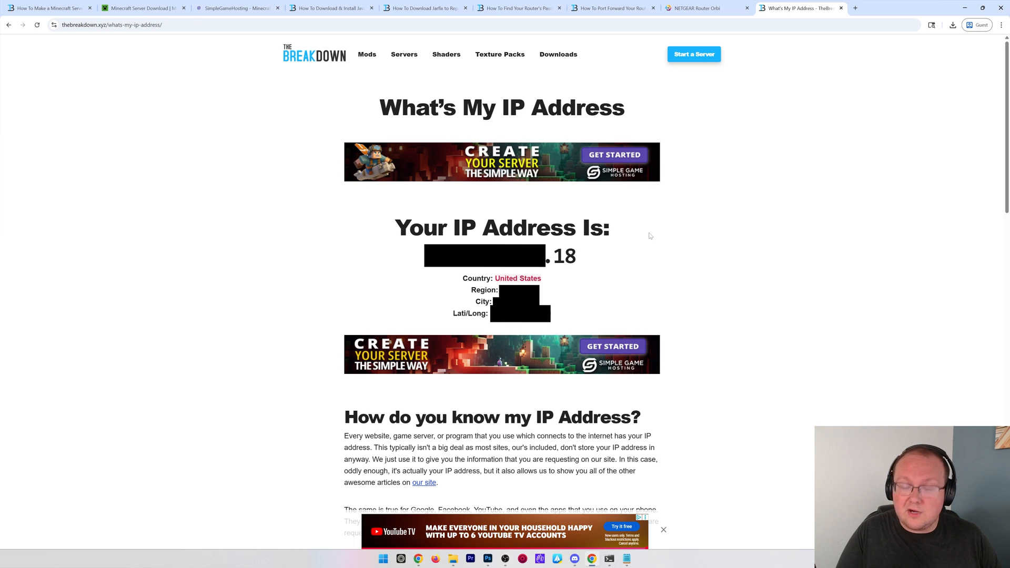
pyautogui.moveTo(600, 265)
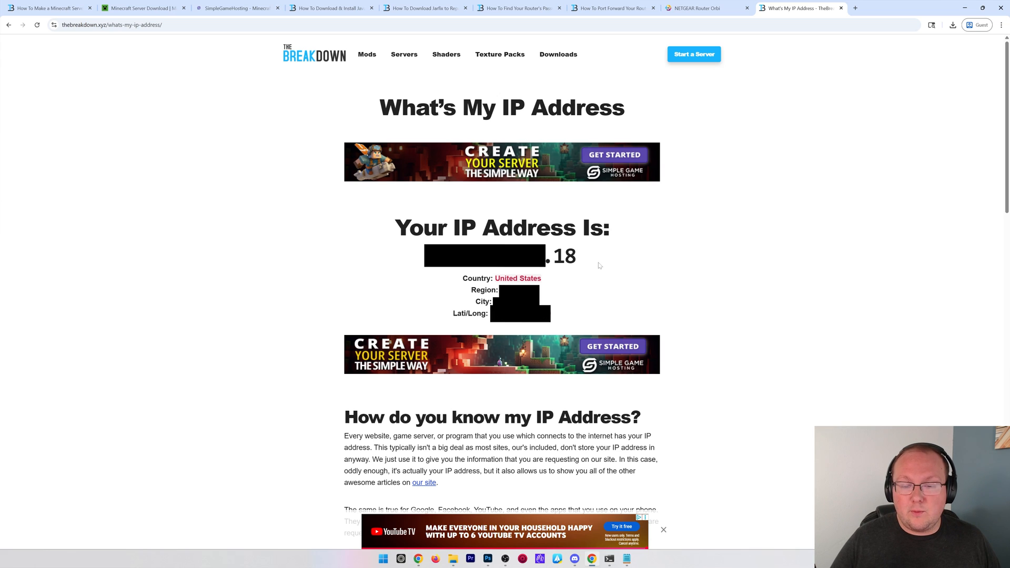
pyautogui.moveTo(598, 308)
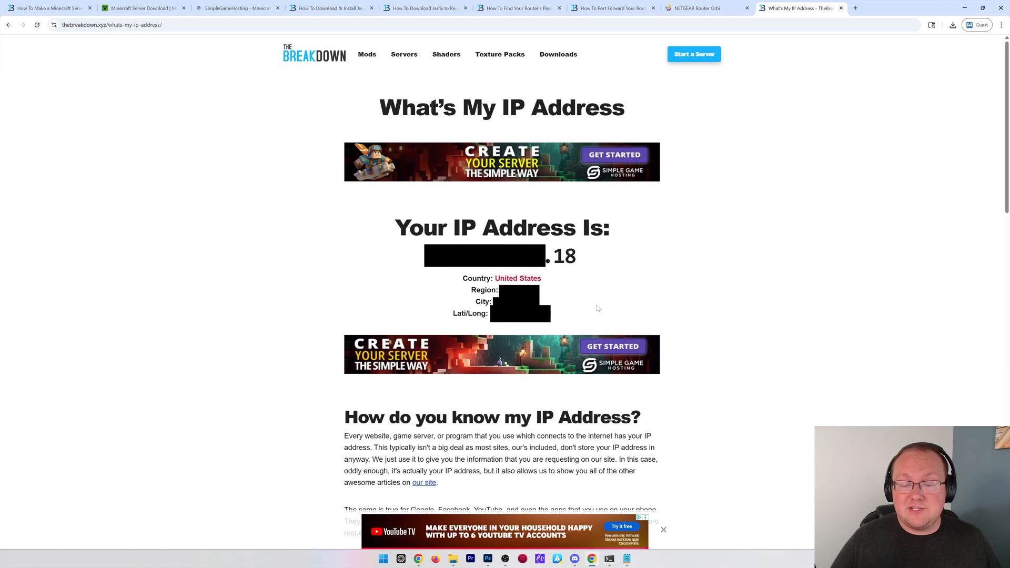
pyautogui.moveTo(569, 304)
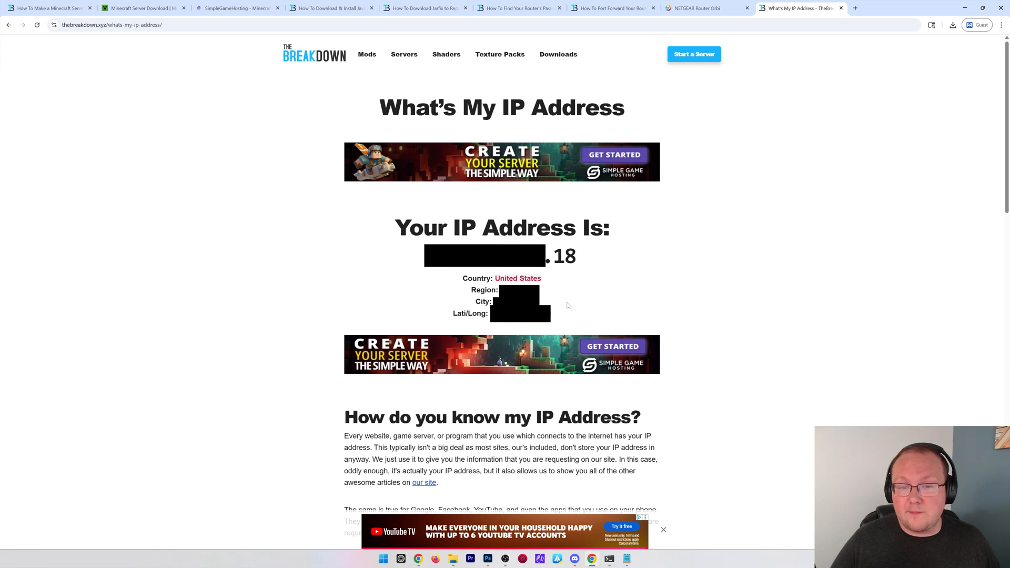
pyautogui.click(707, 7)
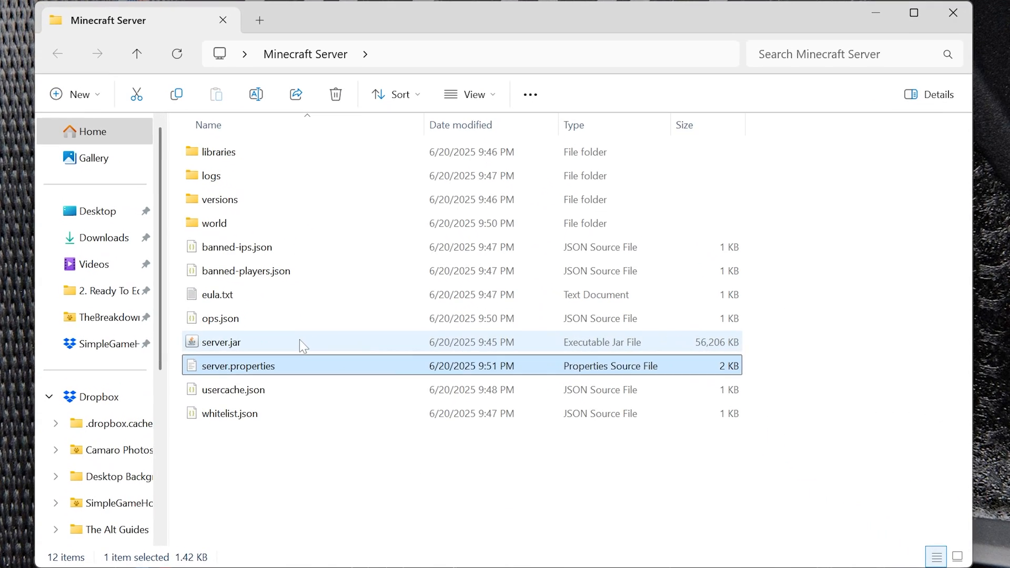
# - Search the Start menu for 'minecraft Launcher' and launch the best match
pyautogui.click(220, 343)
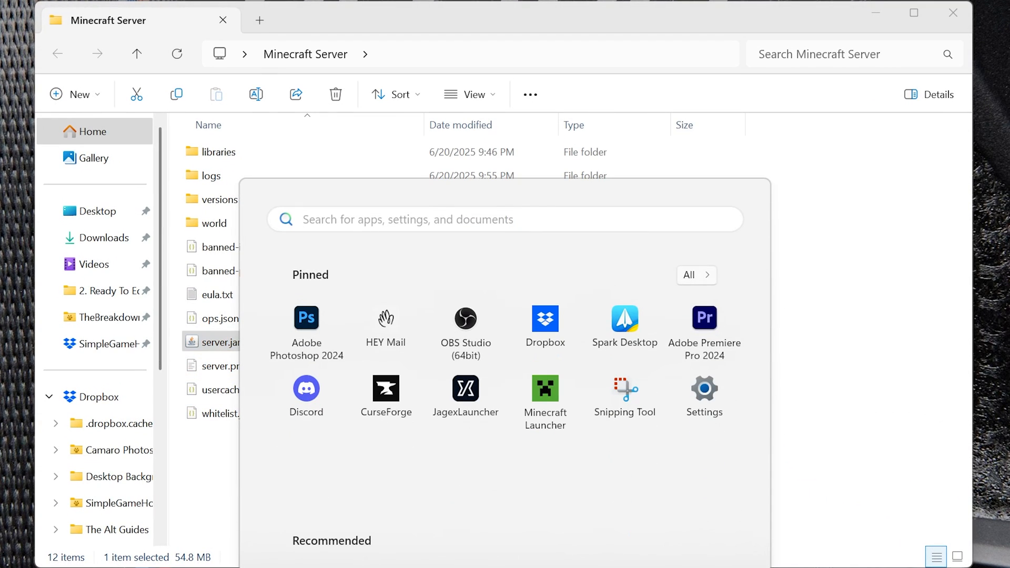
pyautogui.write('minecraft Launcher')
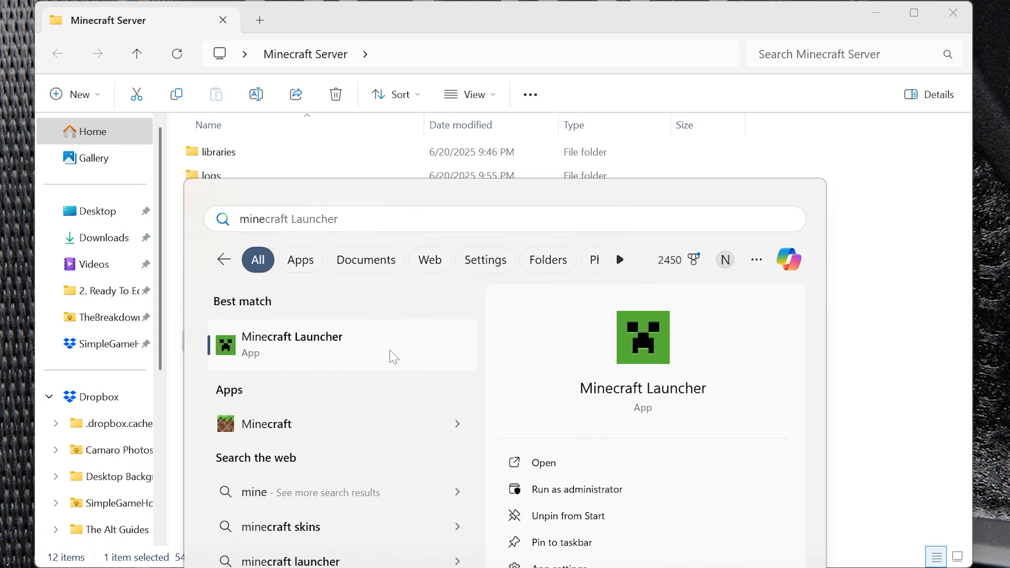
pyautogui.click(292, 344)
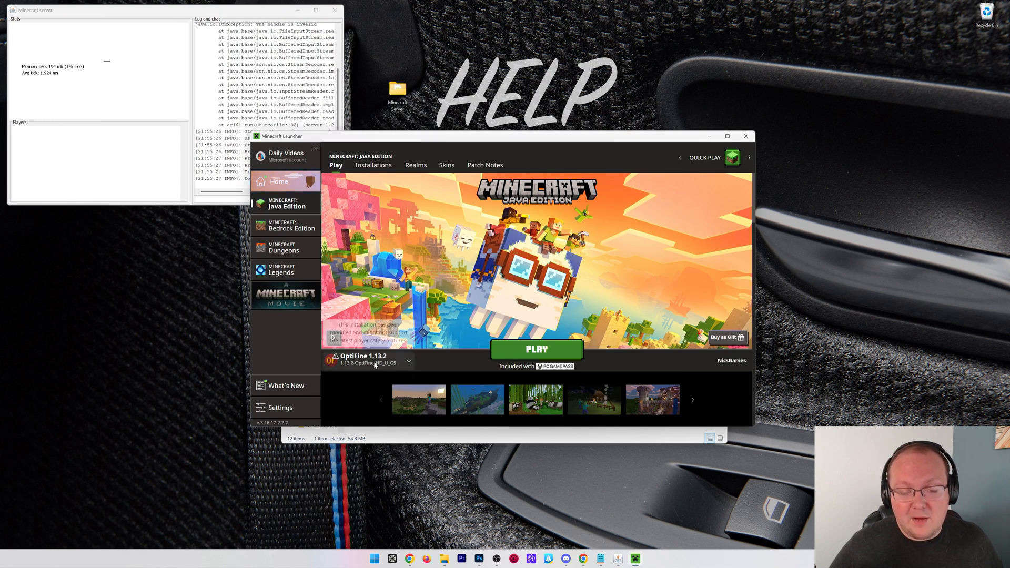
# - Rename the server entry to 'Public IP' and save it
pyautogui.click(536, 349)
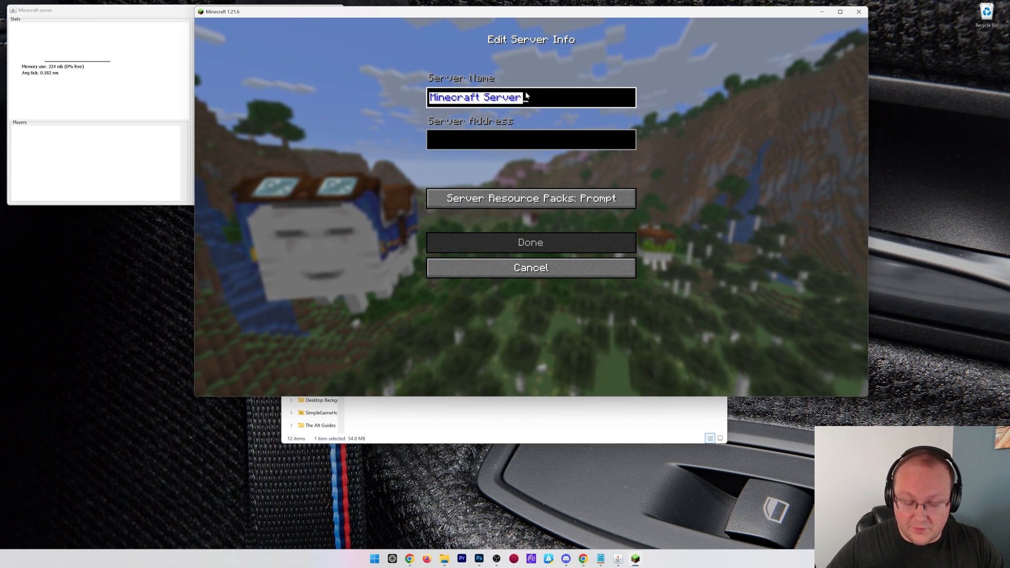
pyautogui.write('Public IP')
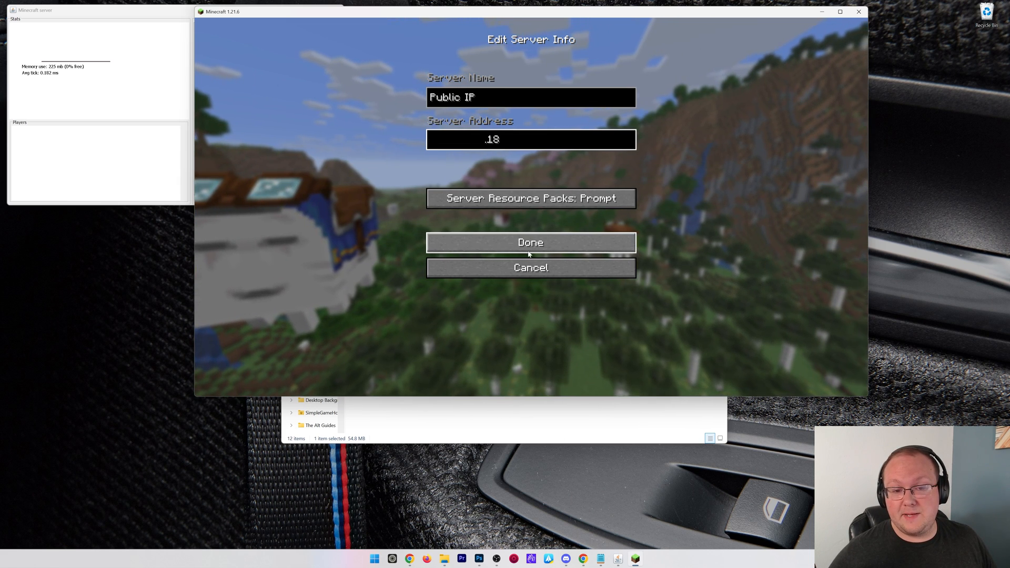
pyautogui.click(530, 242)
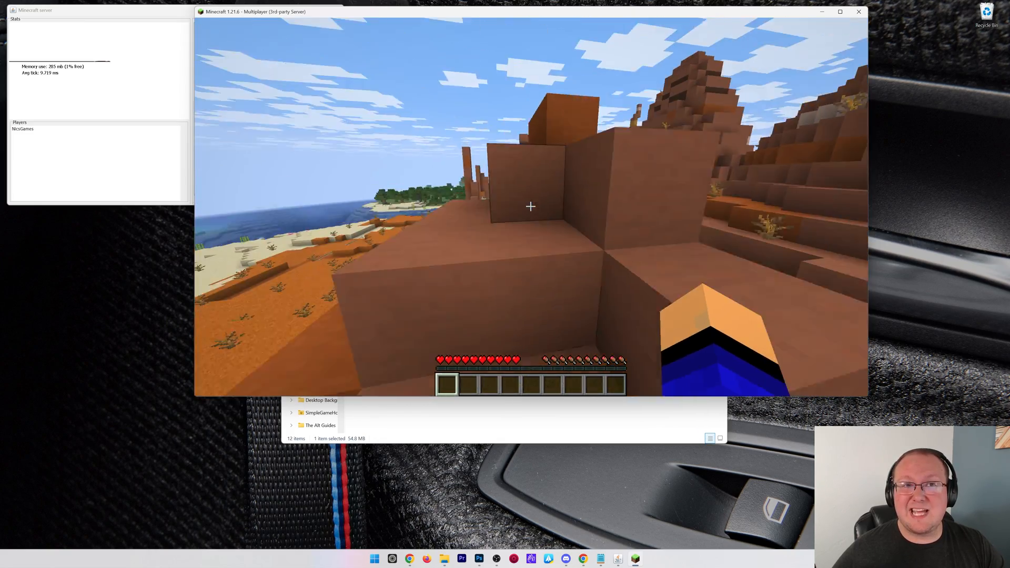
pyautogui.moveTo(530, 206)
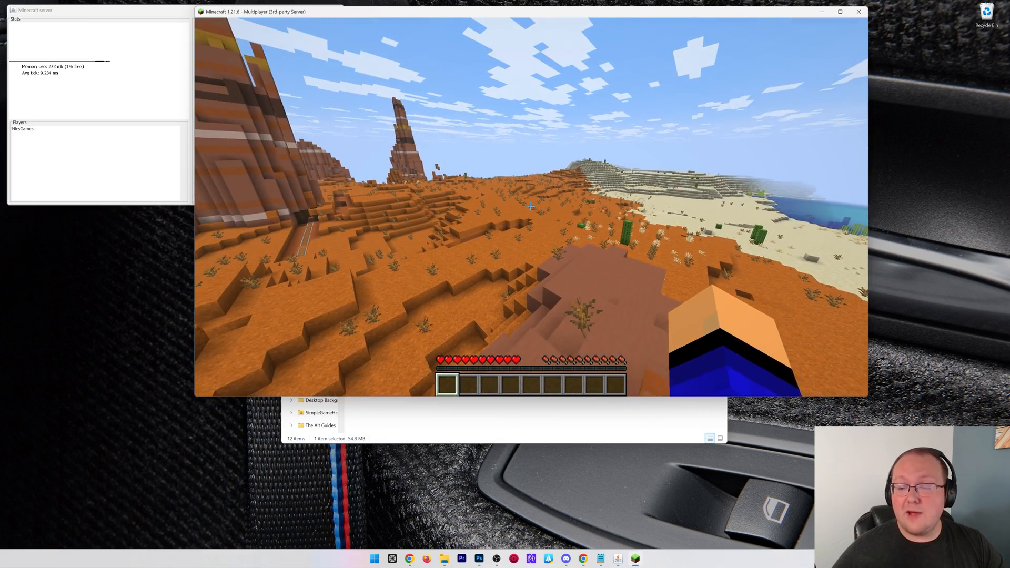